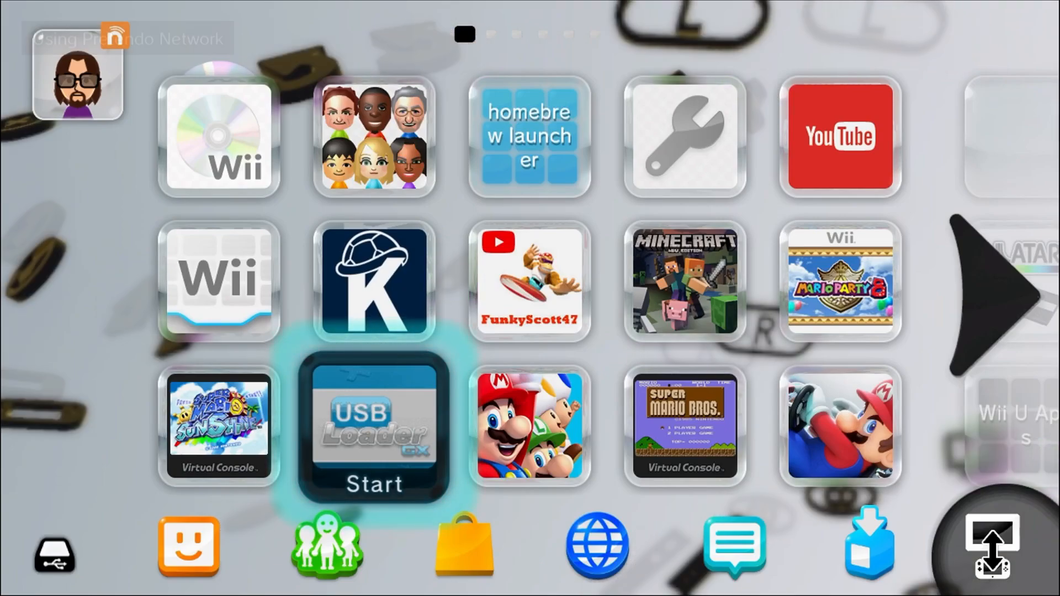
Launch the USB Loader GX tile, then page three times through the Homebrew Channel apps
left_click(374, 430)
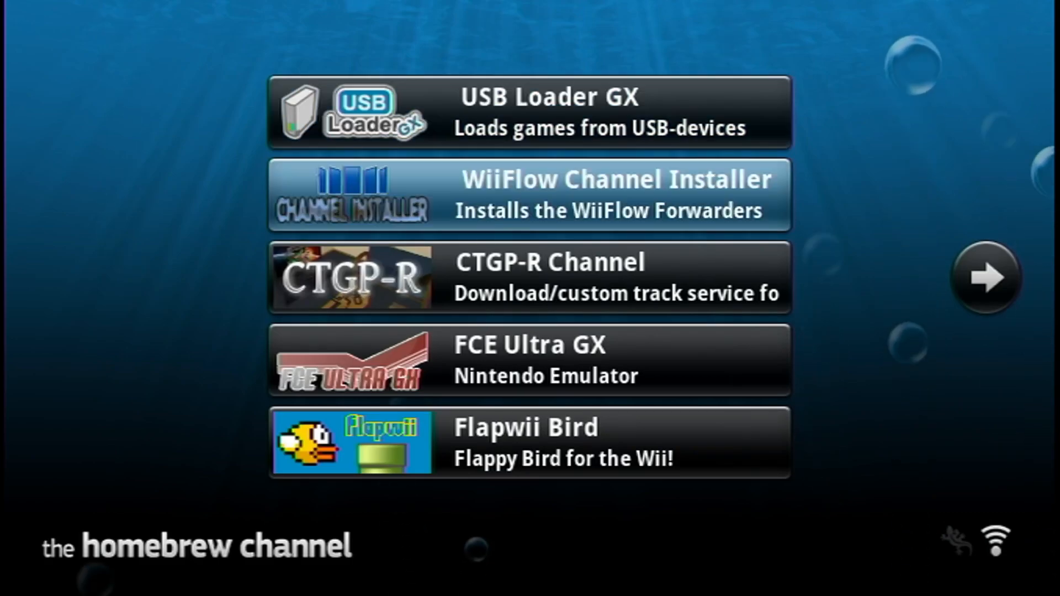
left_click(985, 278)
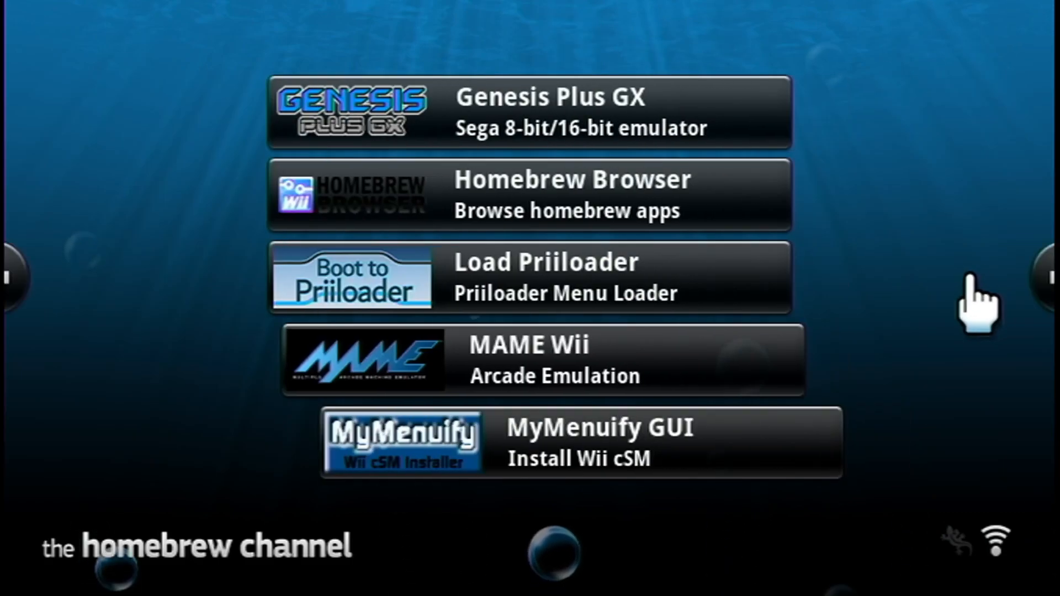
left_click(987, 277)
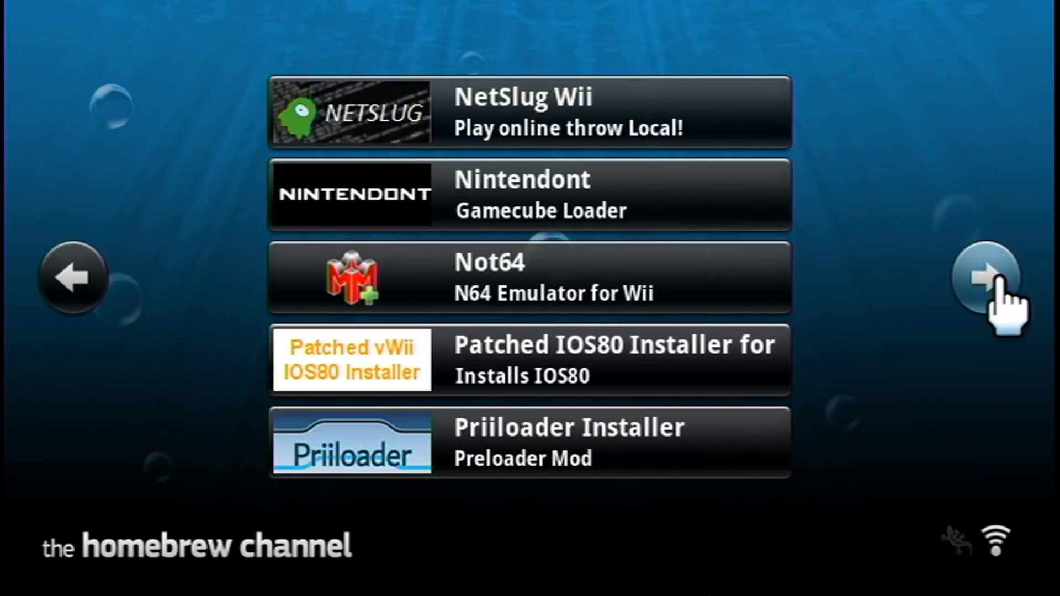
left_click(985, 277)
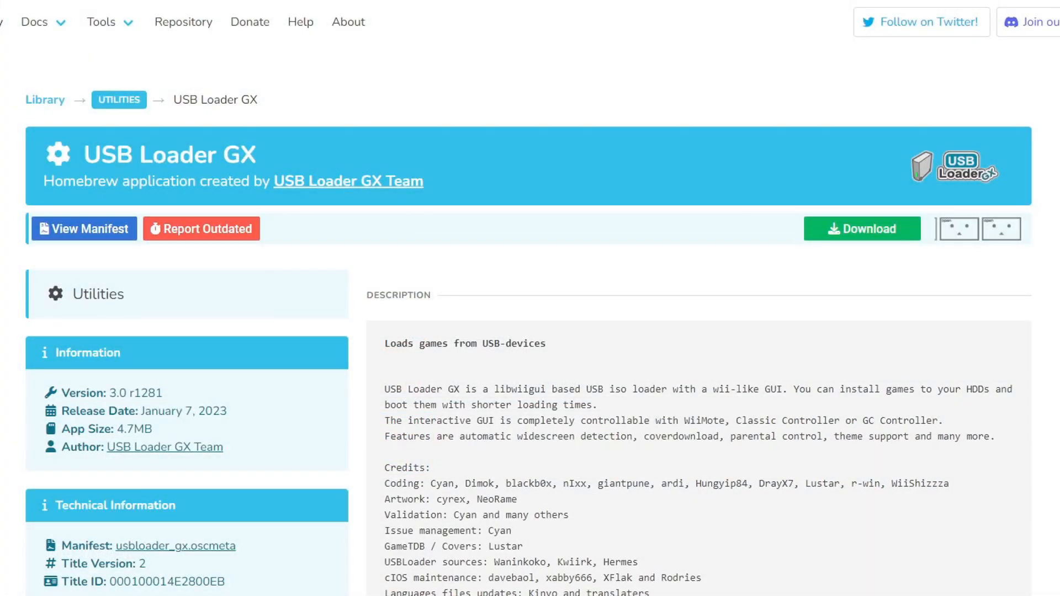
scroll("down", 3)
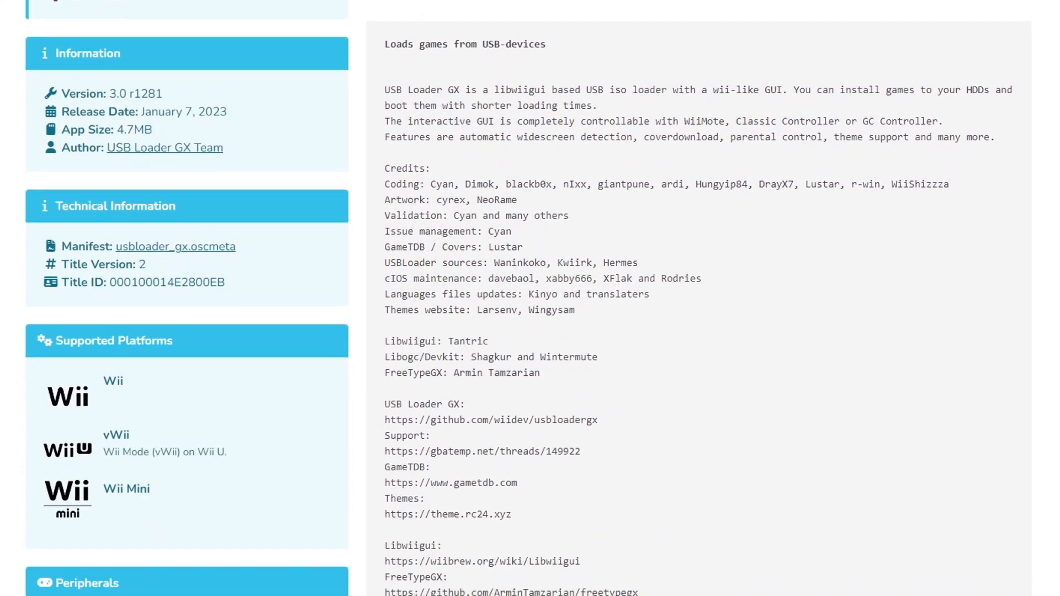
scroll("down", 3)
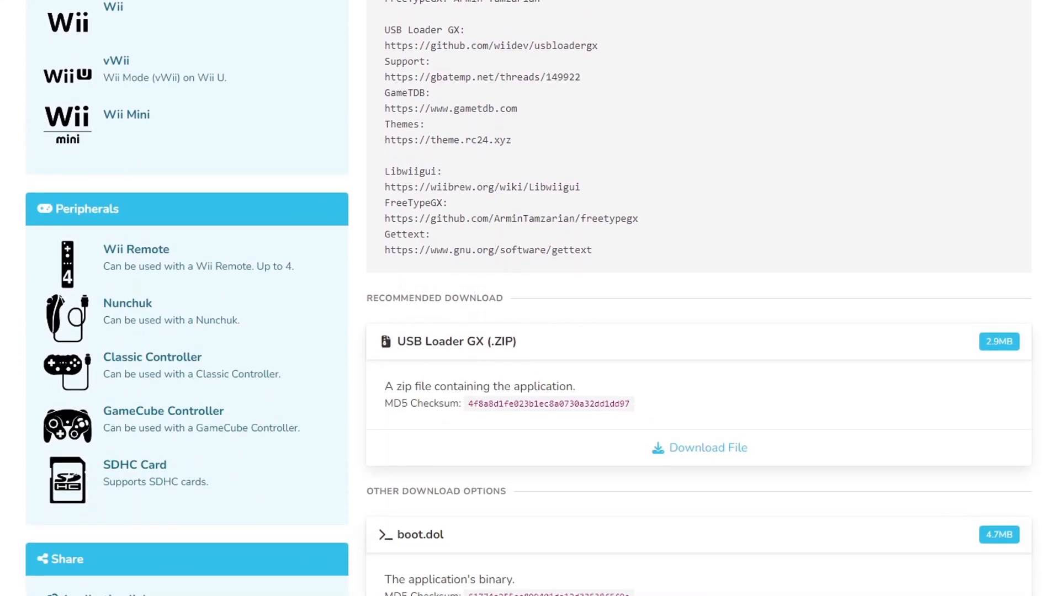
scroll("down", 3)
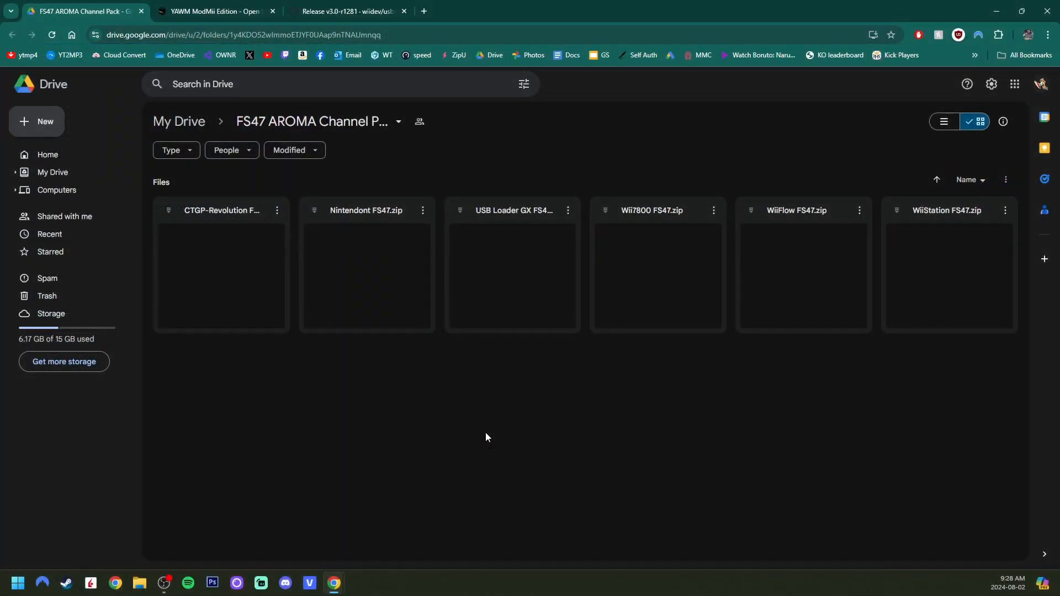
mouse_move(271, 168)
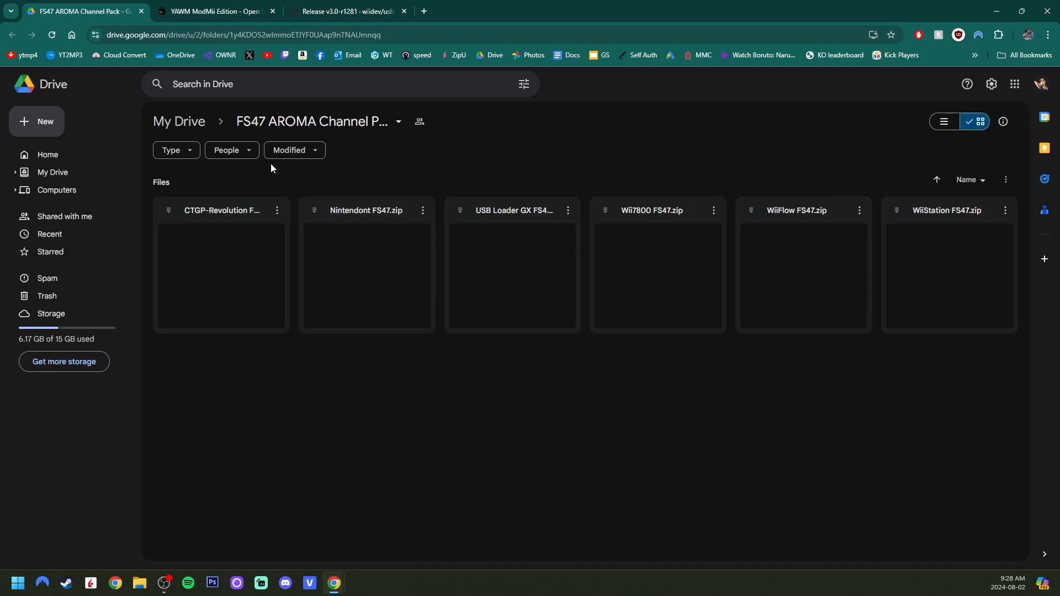
mouse_move(439, 139)
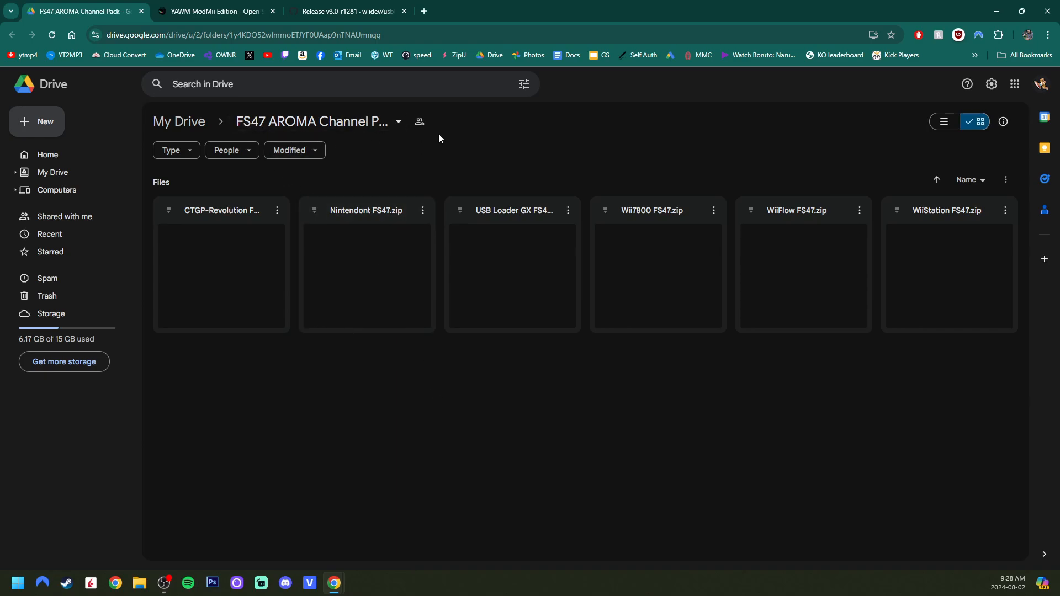
Download the USB Loader GX FS47 zip through its three-dot menu in Google Drive
left_click(512, 274)
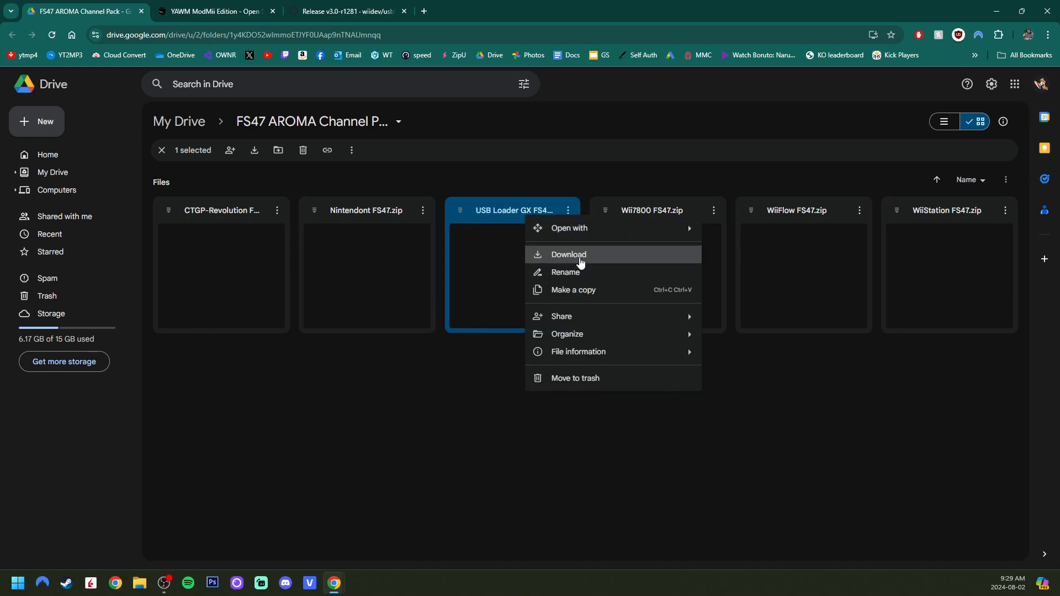
left_click(568, 255)
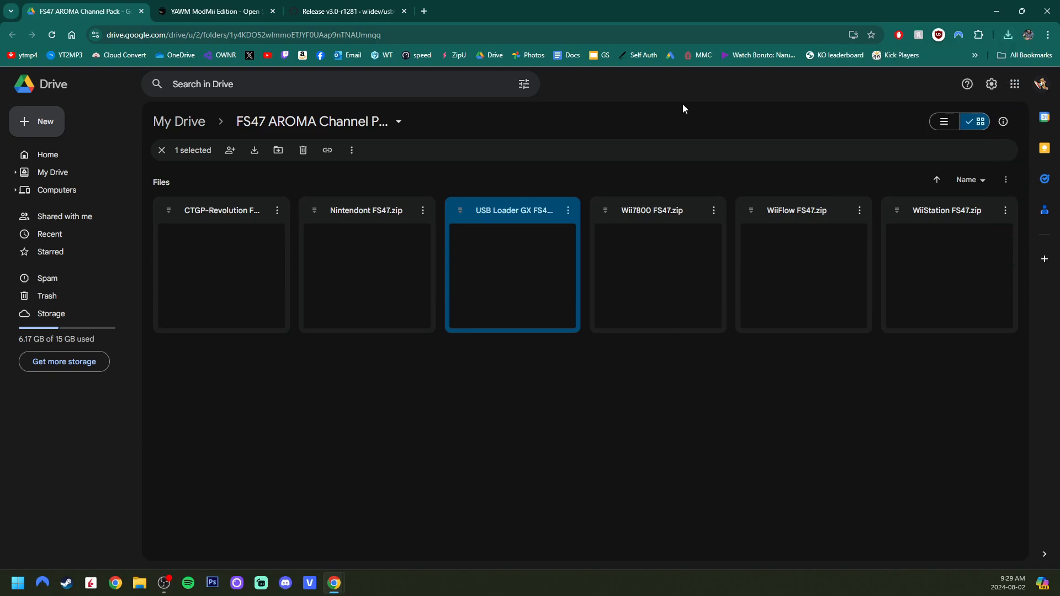
On the YAWM ModMii Edition Open Shop Channel page, download the recommended zip file
left_click(213, 11)
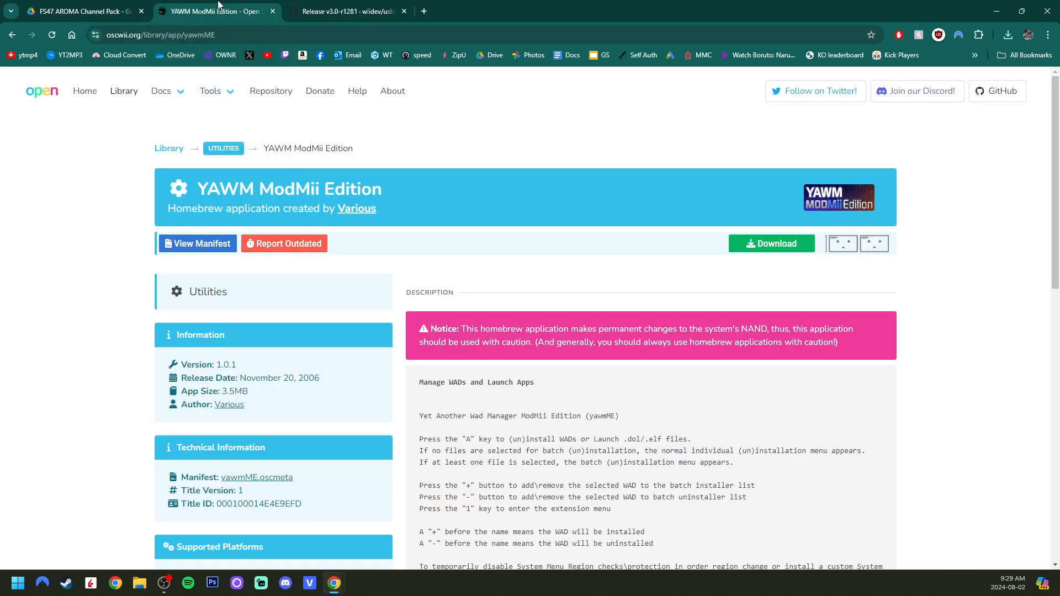
mouse_move(643, 265)
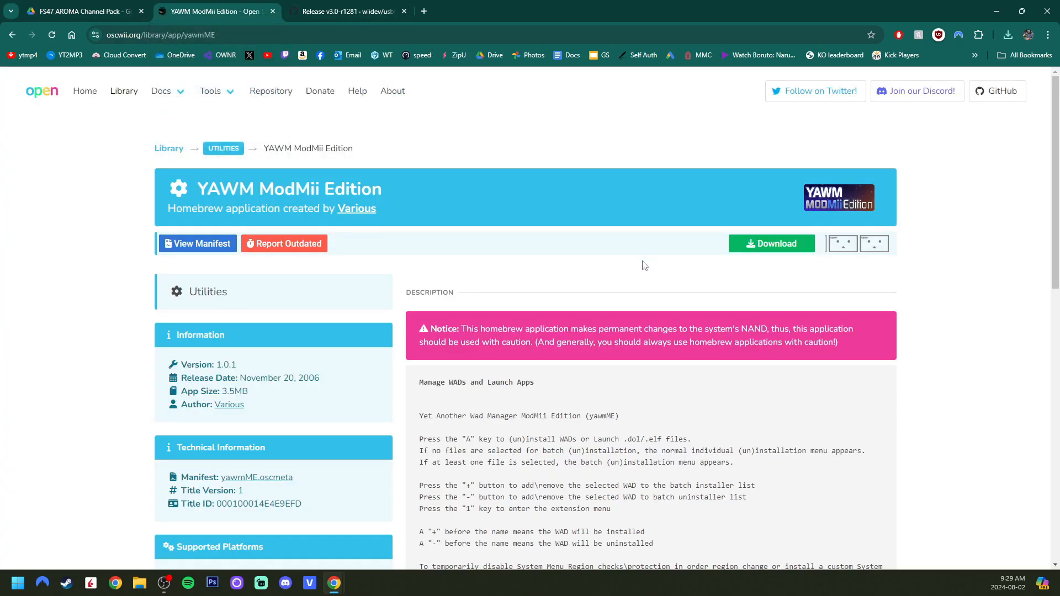
mouse_move(669, 264)
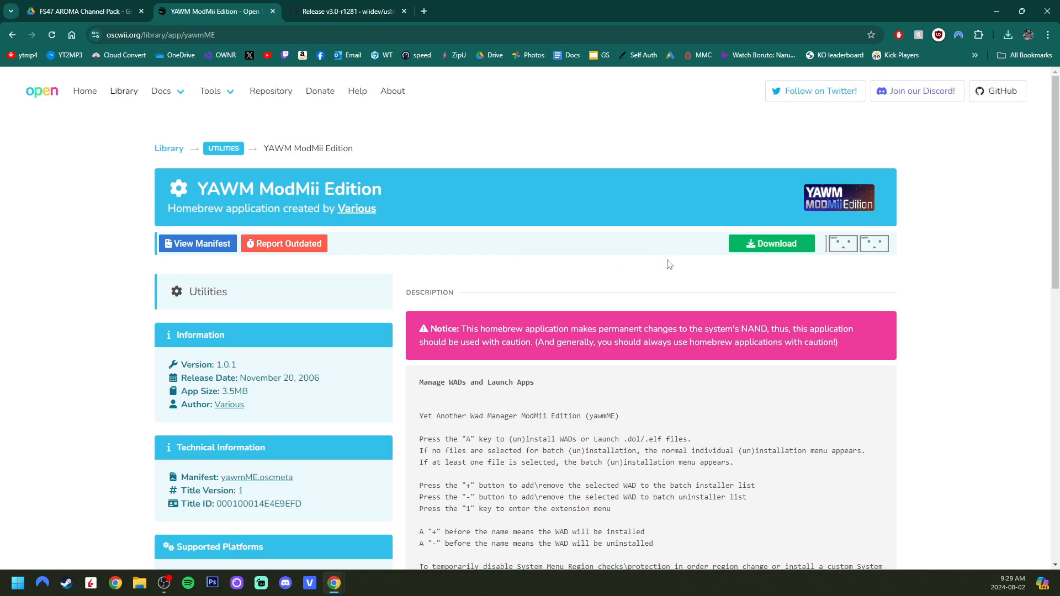
scroll("down", 3)
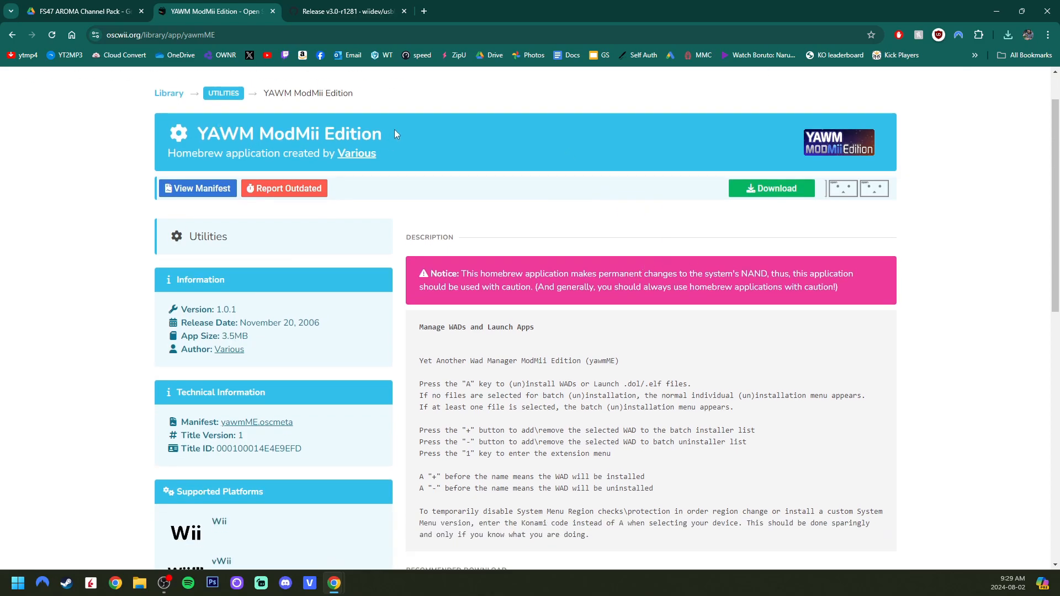
scroll("down", 3)
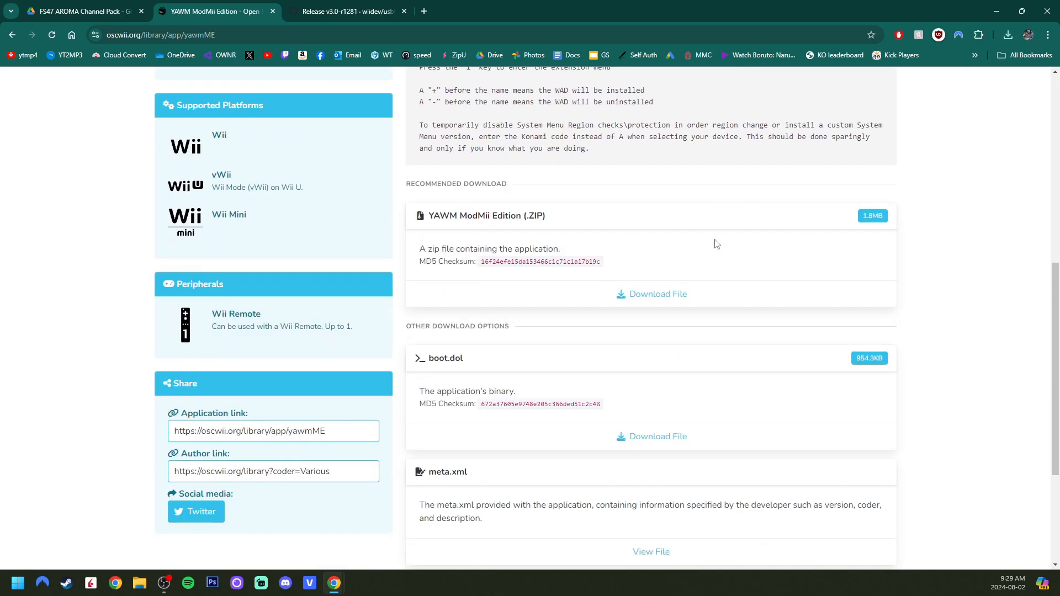
left_click(656, 294)
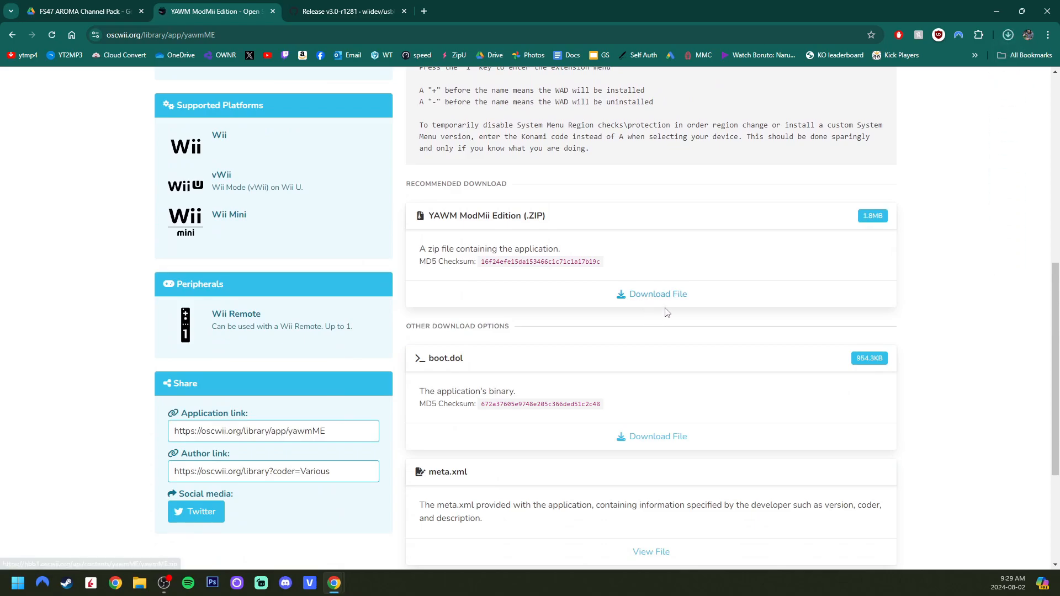
mouse_move(817, 329)
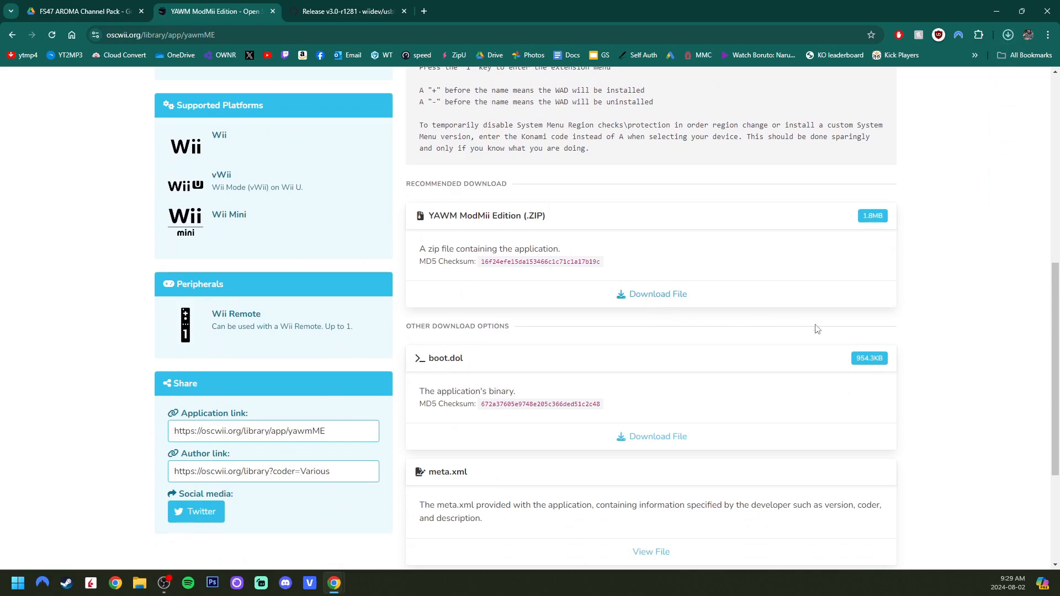
scroll("up", 3)
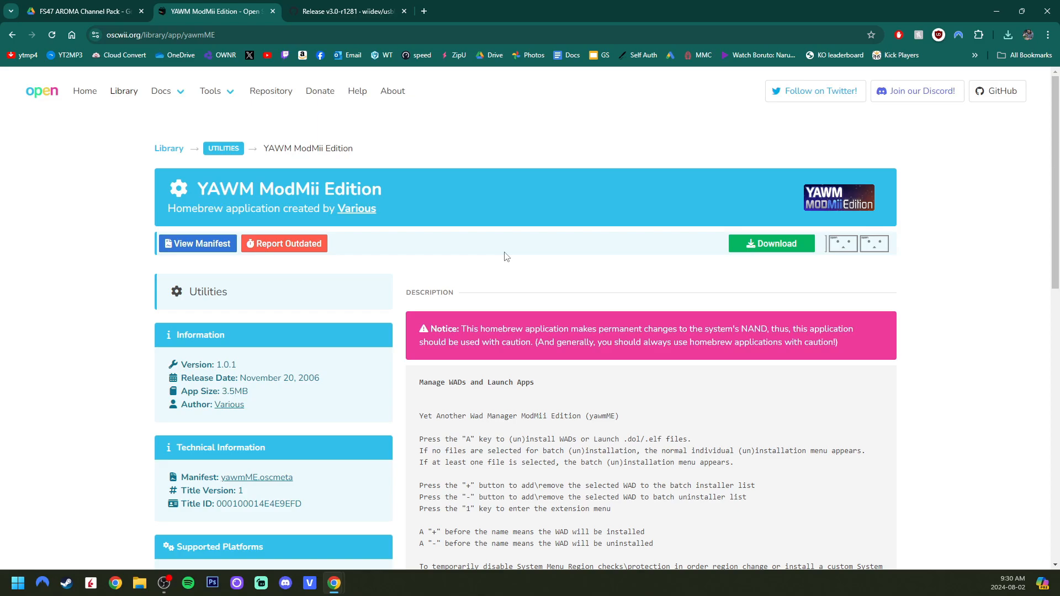
mouse_move(546, 138)
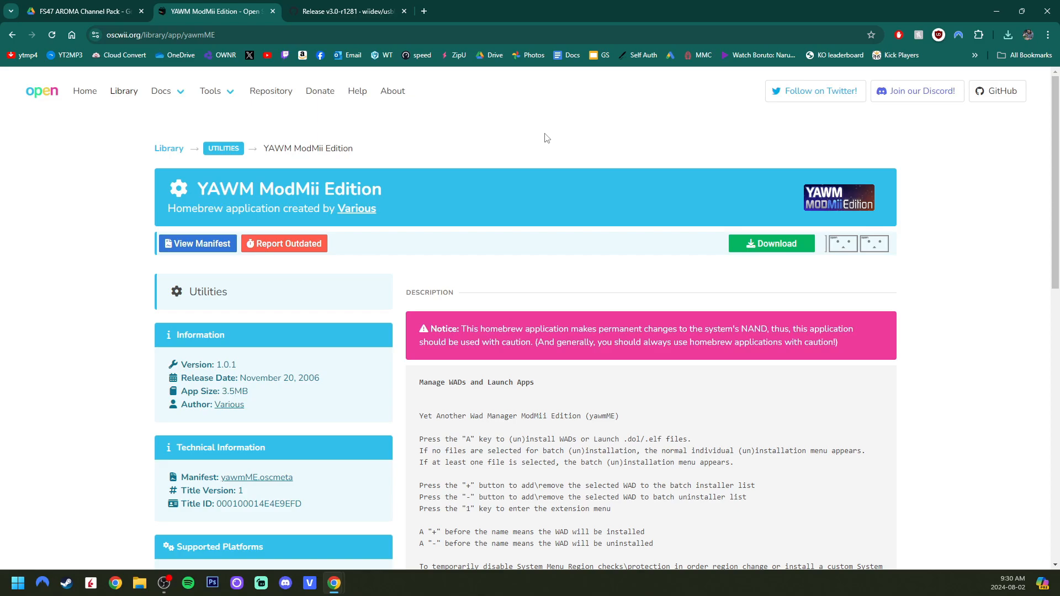
Download usbloadergx_r1281.zip from the Assets of the v3.0-r1281 GitHub release
left_click(344, 11)
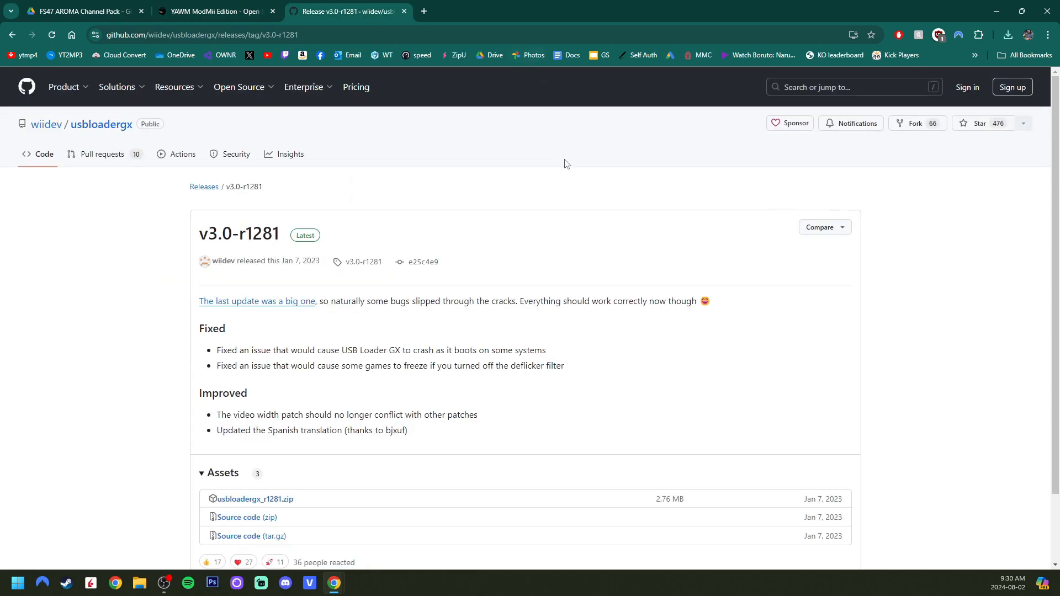
mouse_move(658, 352)
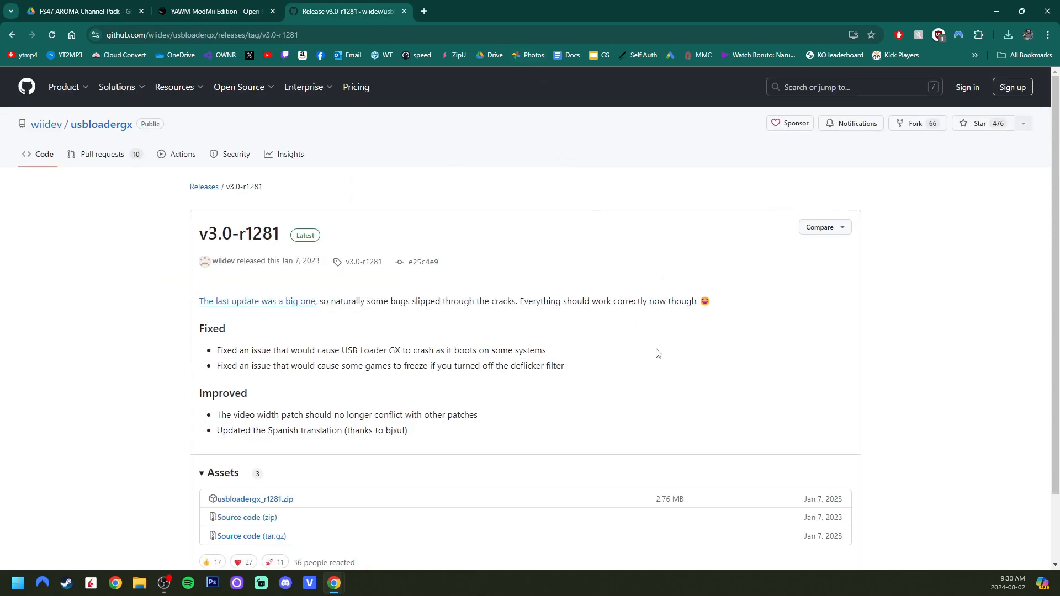
scroll("down", 3)
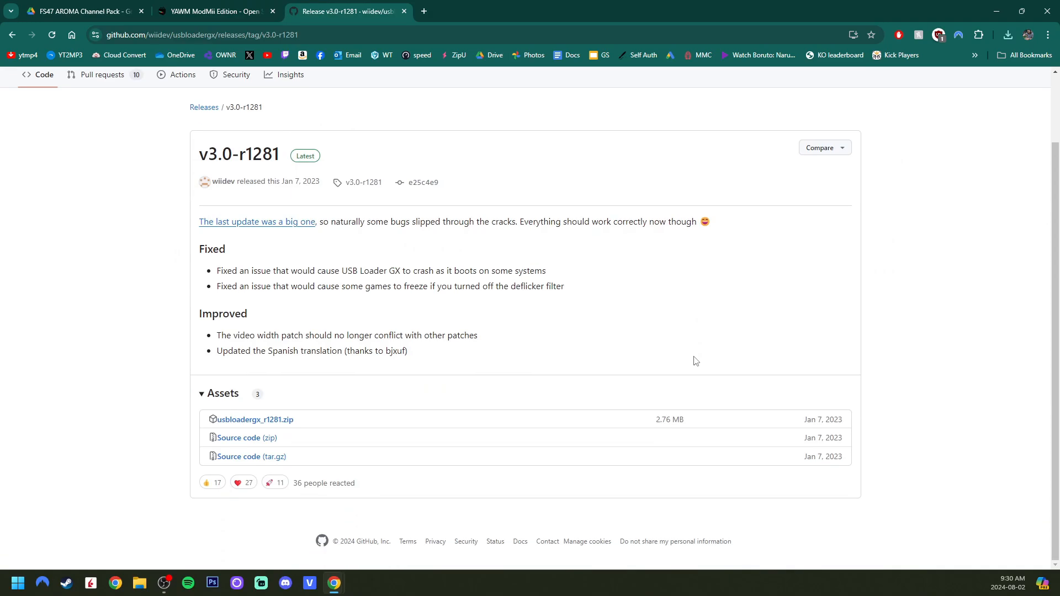
mouse_move(252, 419)
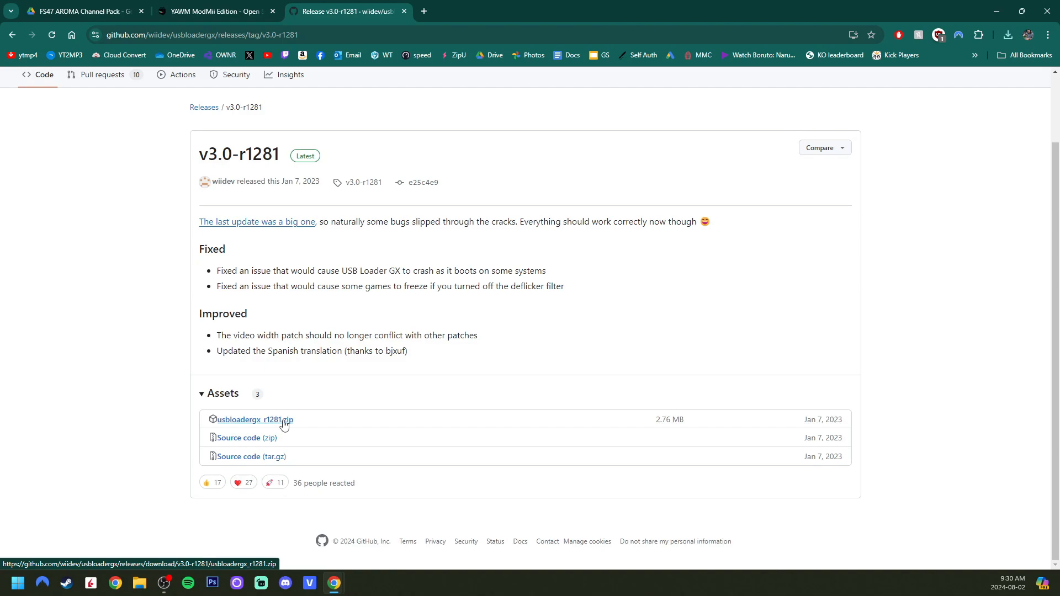
mouse_move(475, 369)
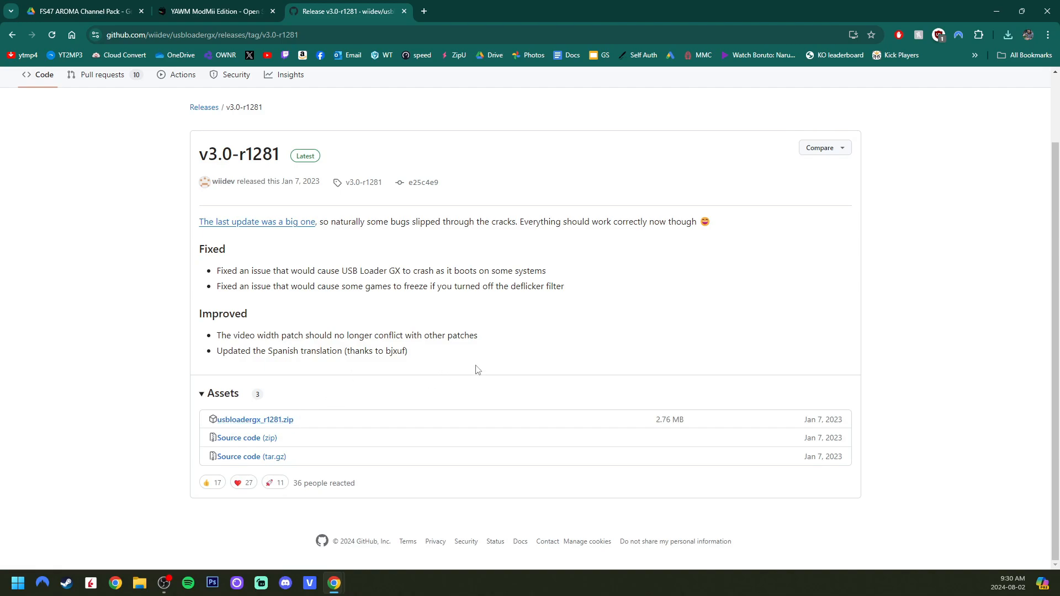
mouse_move(272, 424)
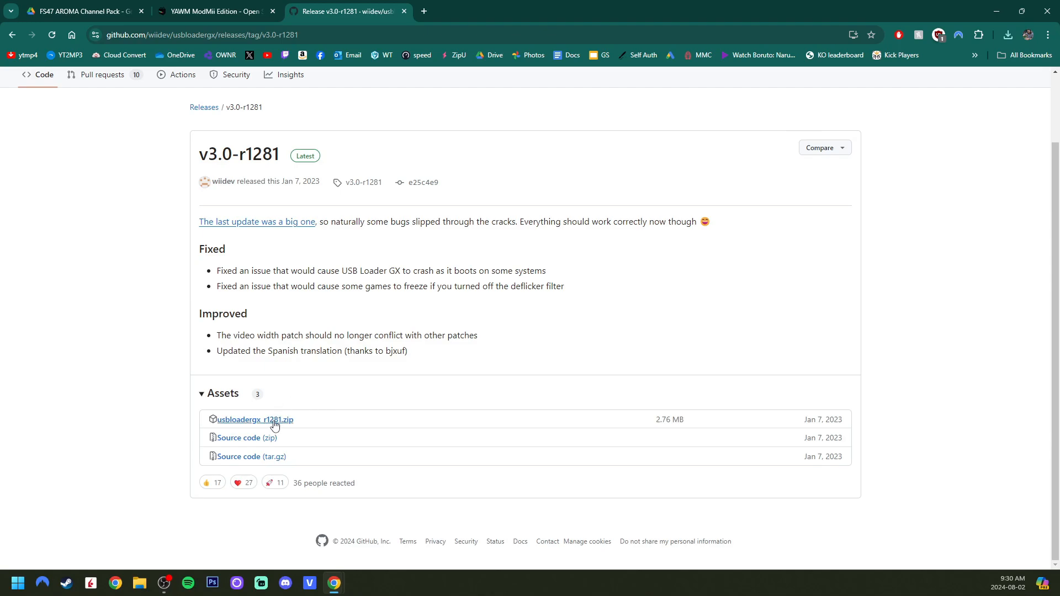
left_click(254, 419)
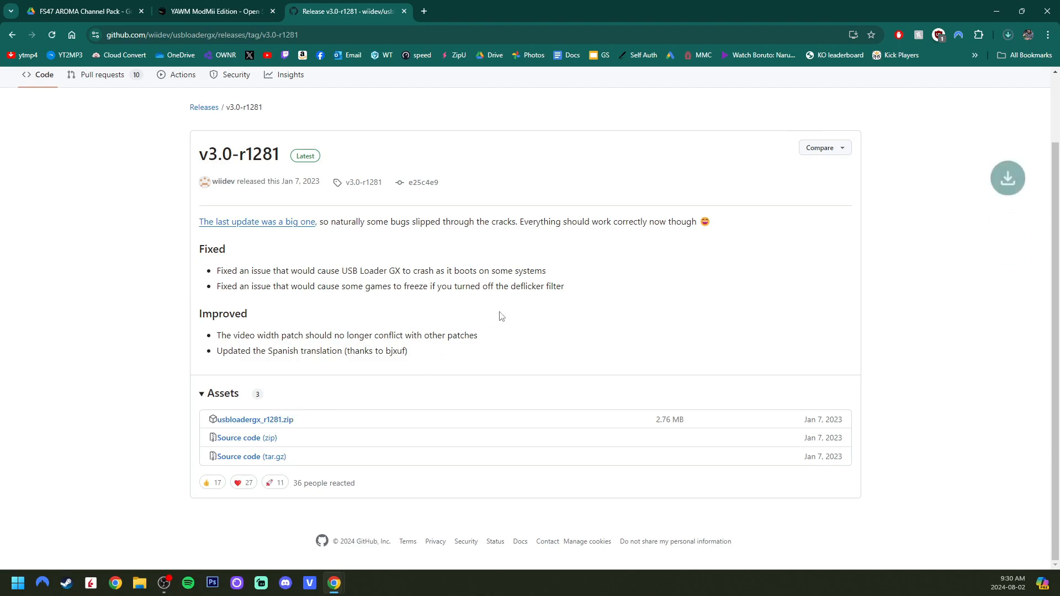
left_click(1006, 34)
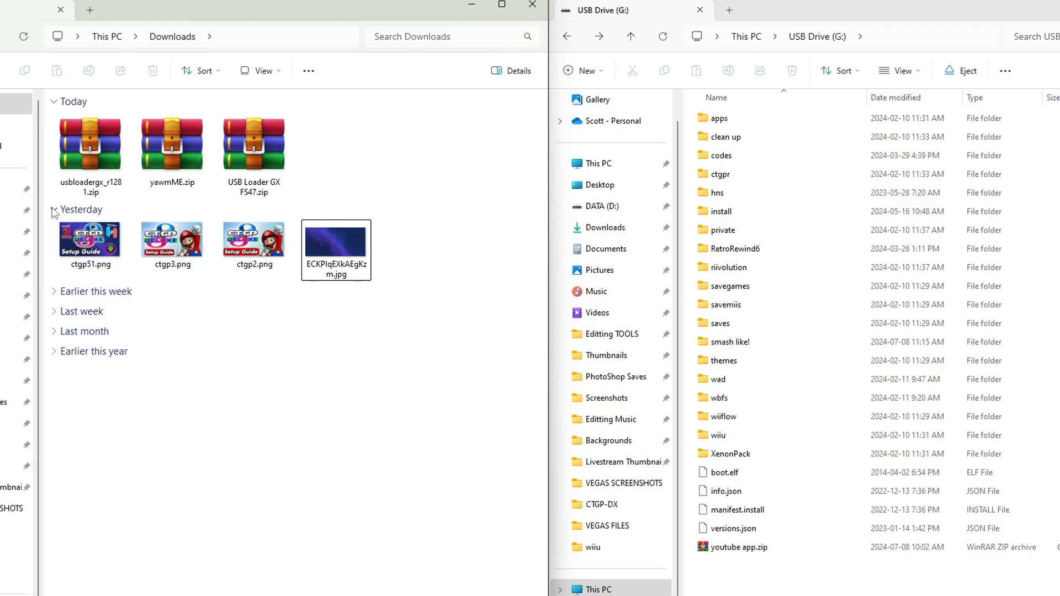
Collapse the Yesterday group in Downloads so only today's three zips show
left_click(54, 210)
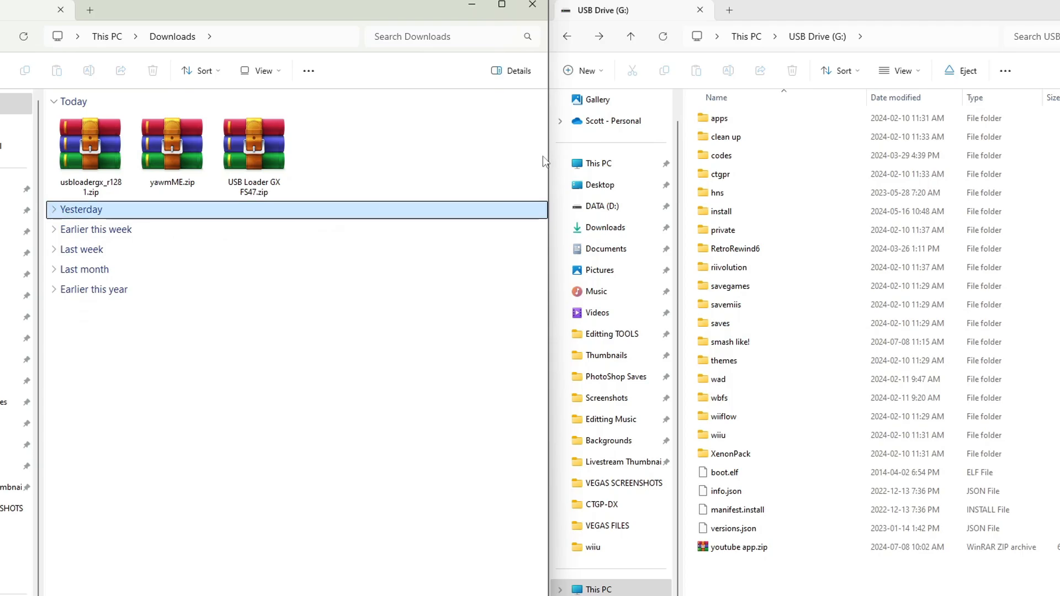
mouse_move(939, 271)
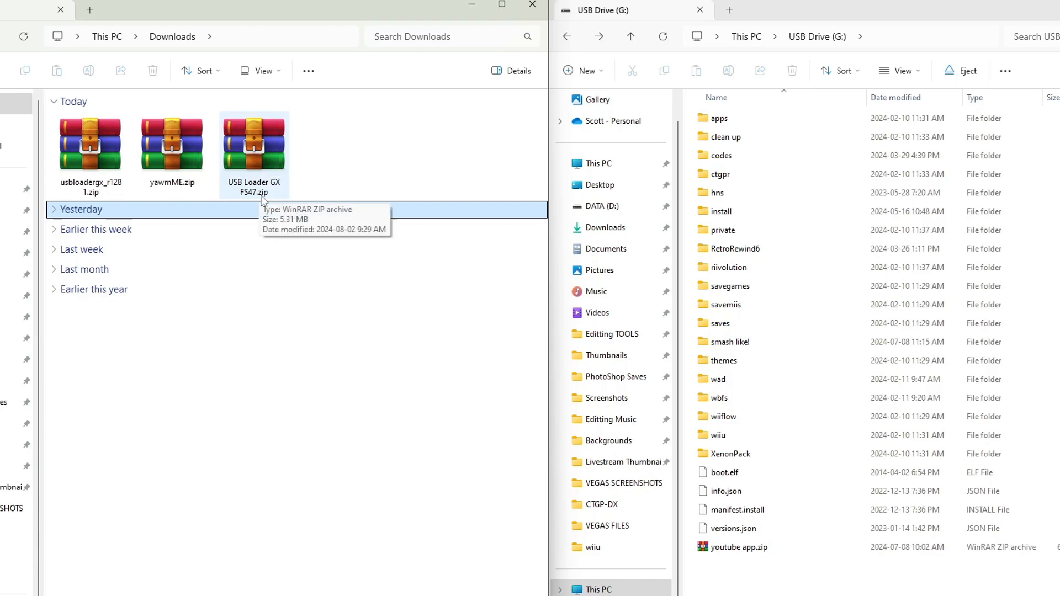
Copy wad and wiiu from USB Loader GX FS47.zip to G:, then view the wad folder
double_click(254, 141)
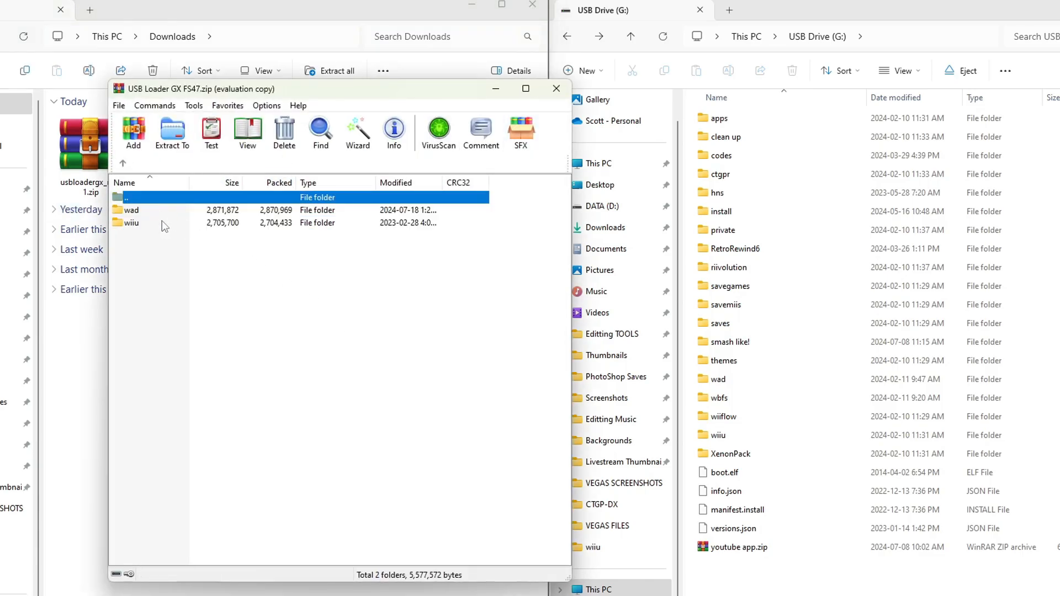
mouse_move(139, 253)
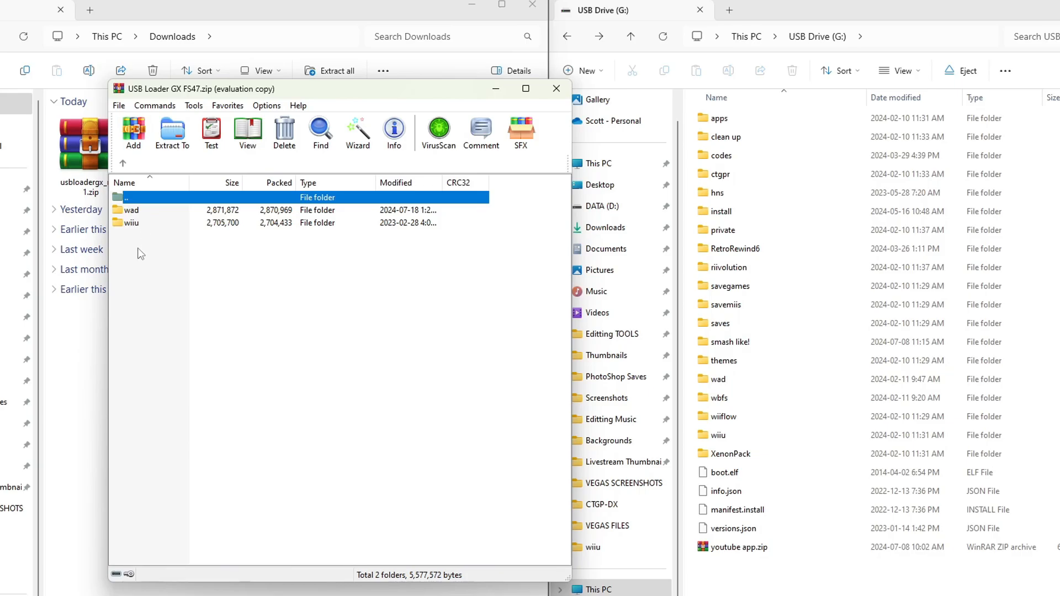
left_click(131, 210)
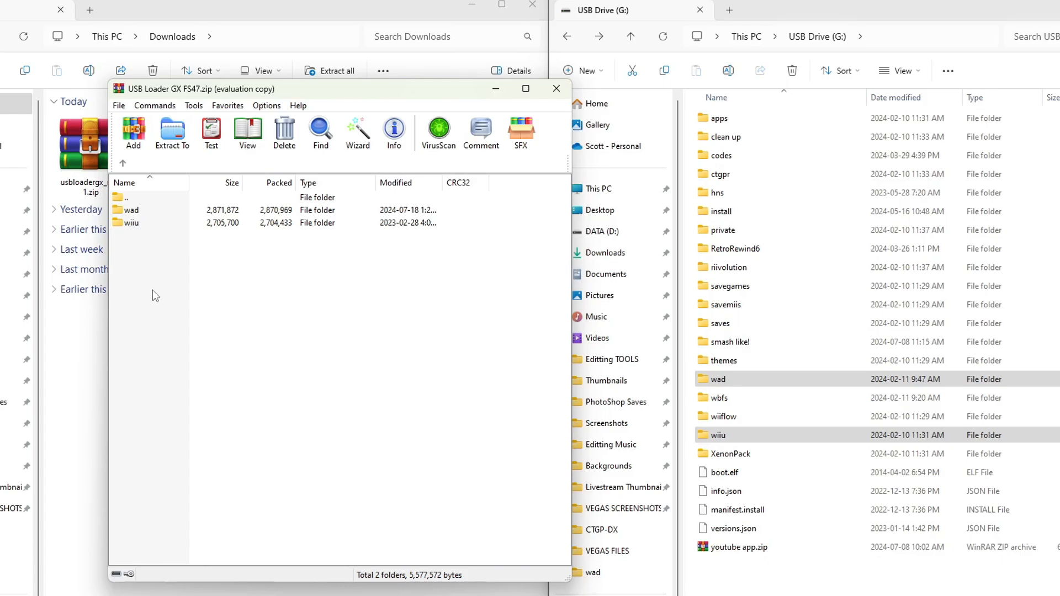
left_click(133, 210)
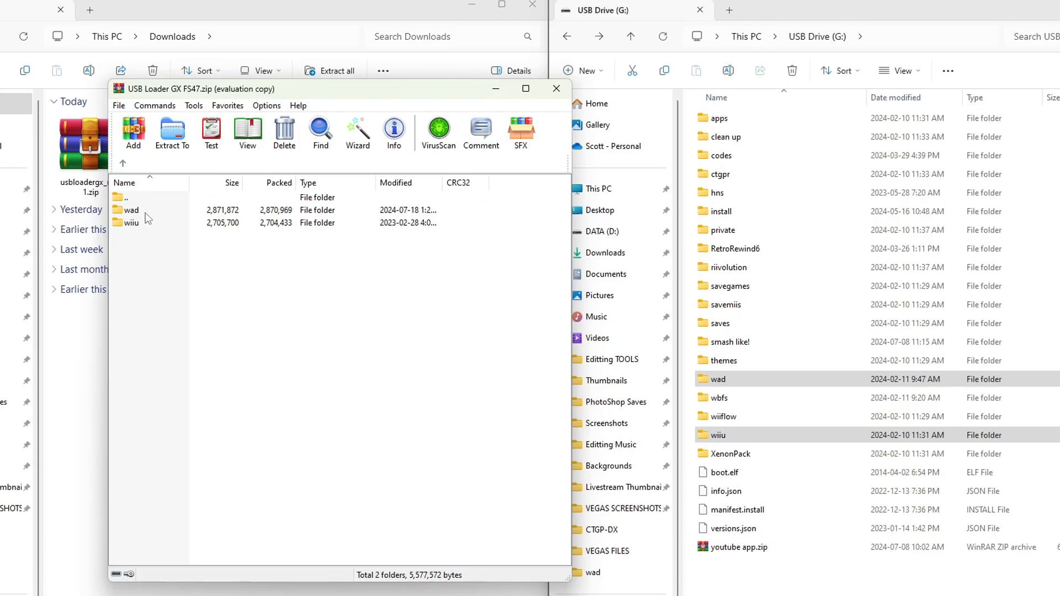
double_click(133, 210)
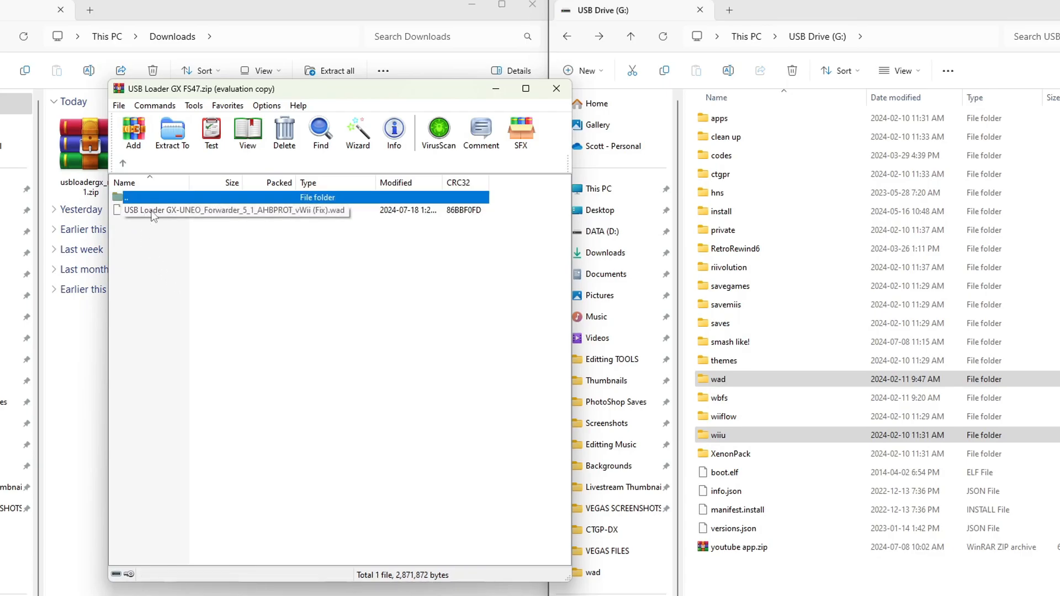
mouse_move(169, 218)
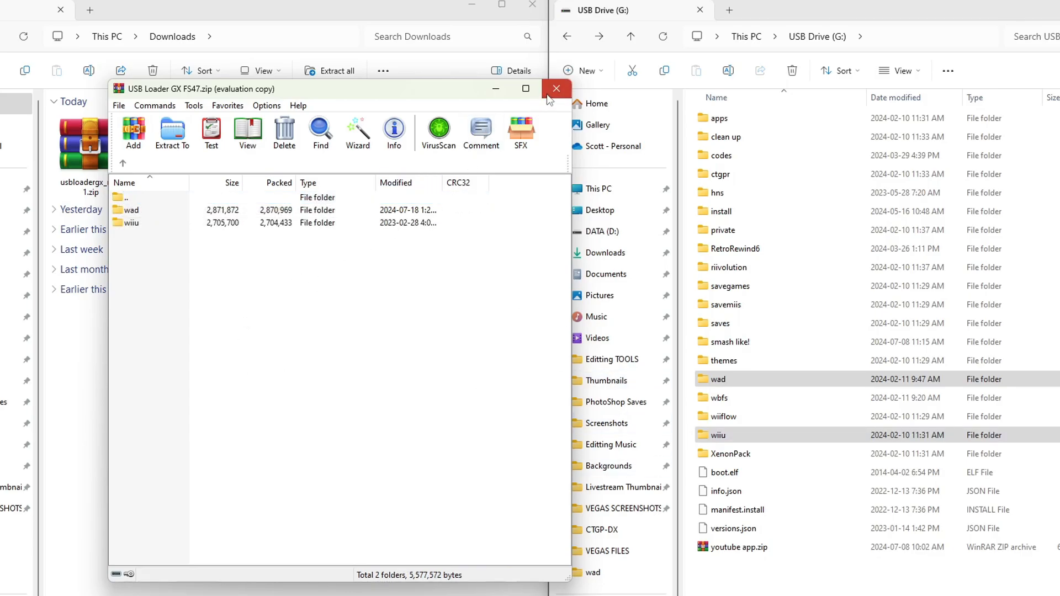
Copy yawmME.zip's apps folder to G:, replacing existing files, and close both archives
left_click(556, 88)
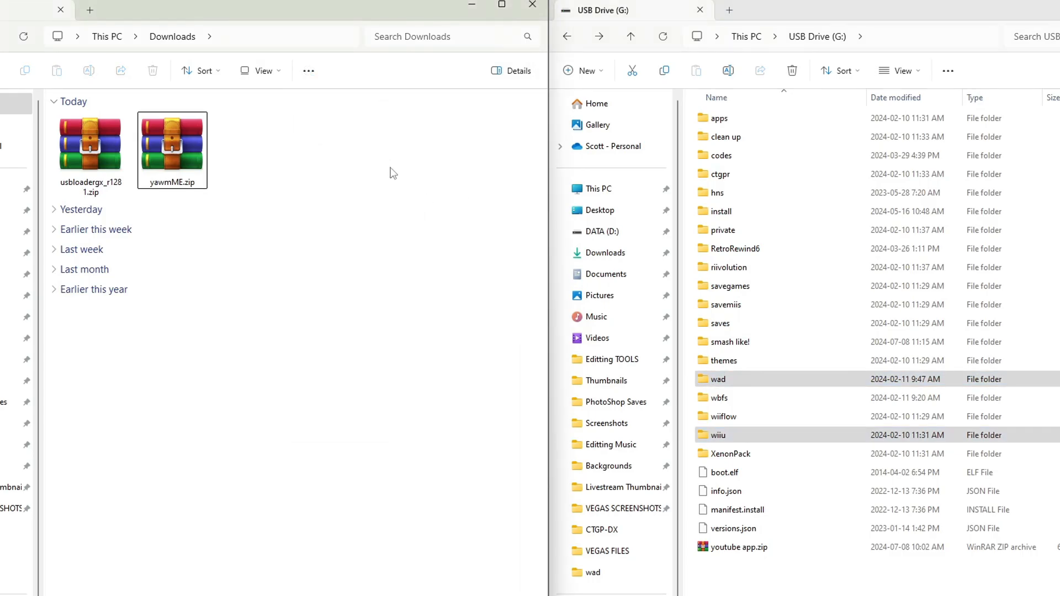
double_click(172, 142)
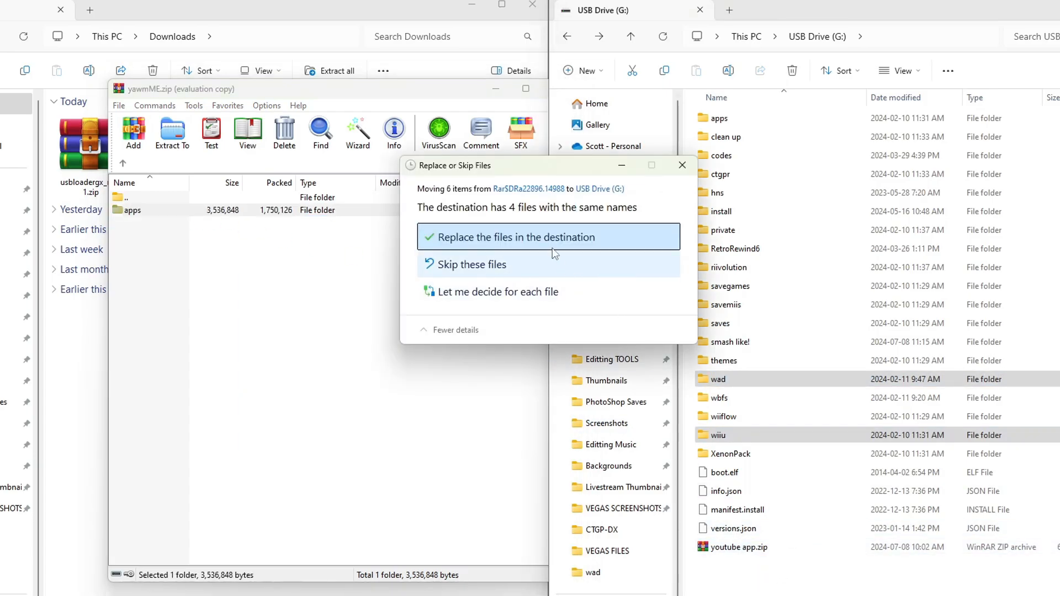
left_click(518, 237)
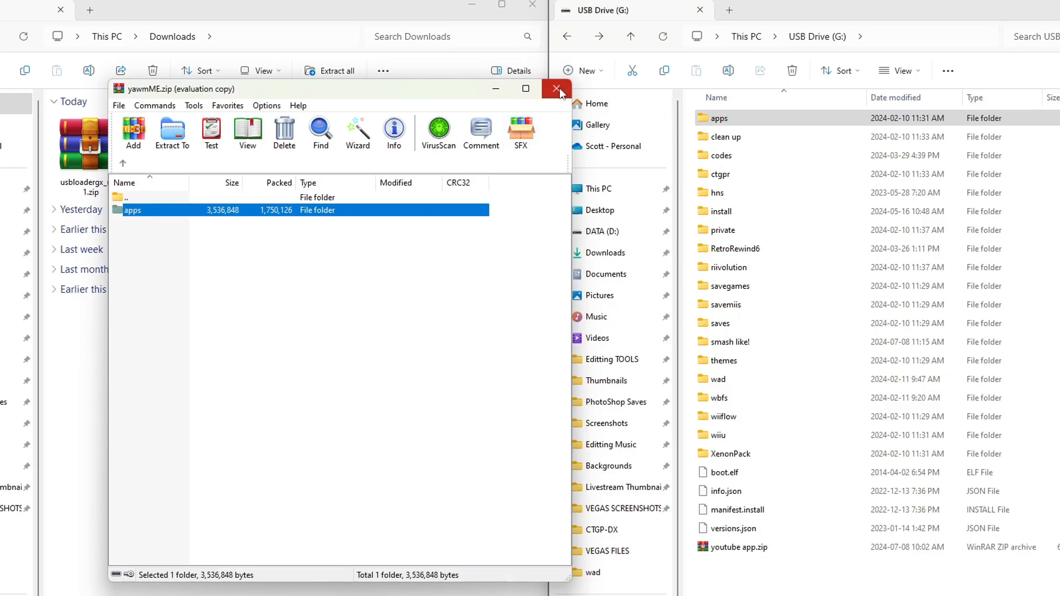
left_click(556, 88)
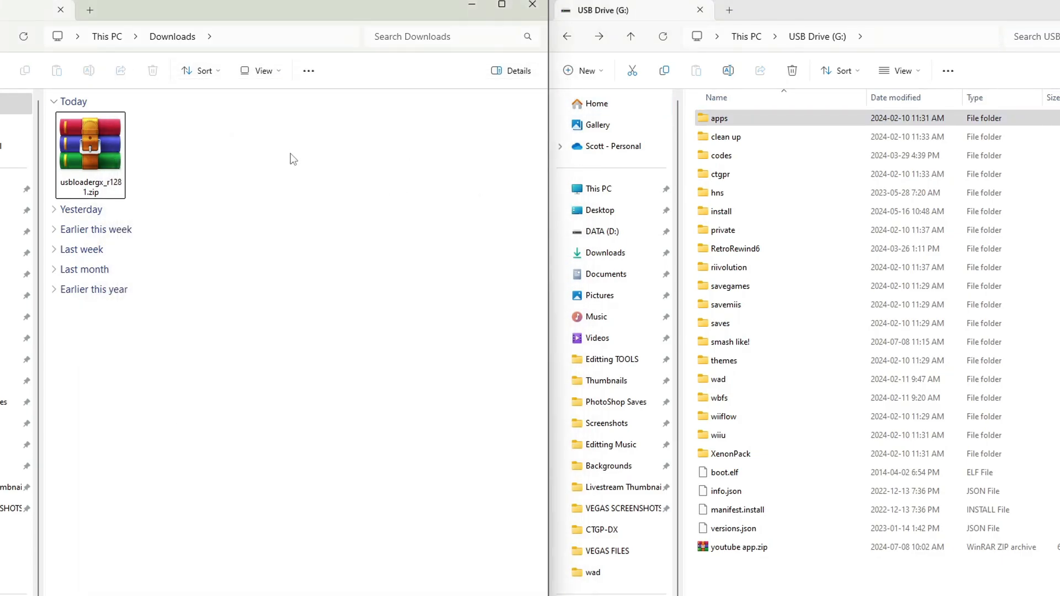
mouse_move(320, 147)
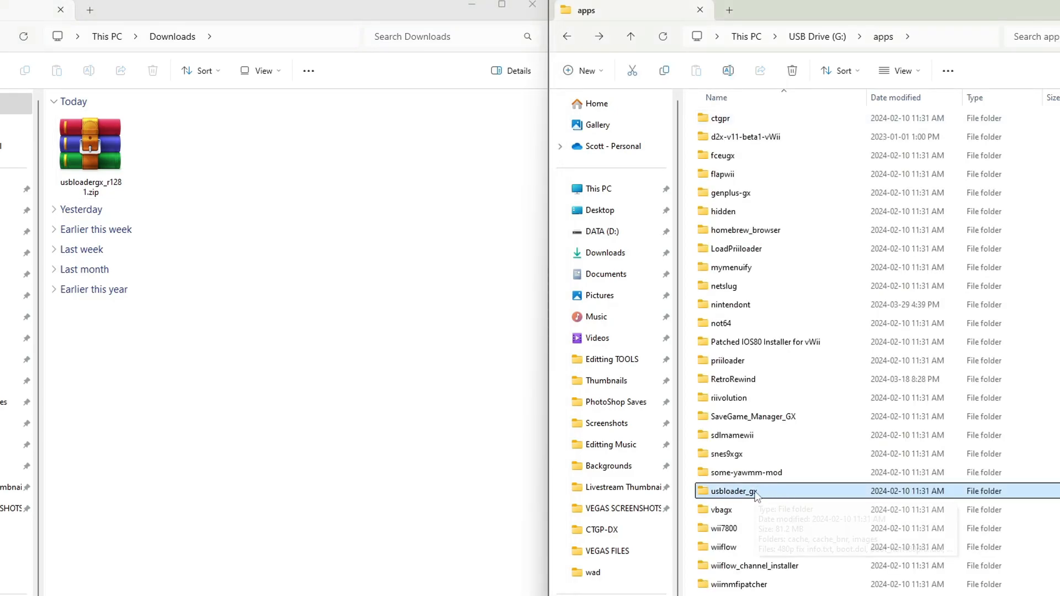
mouse_move(757, 493)
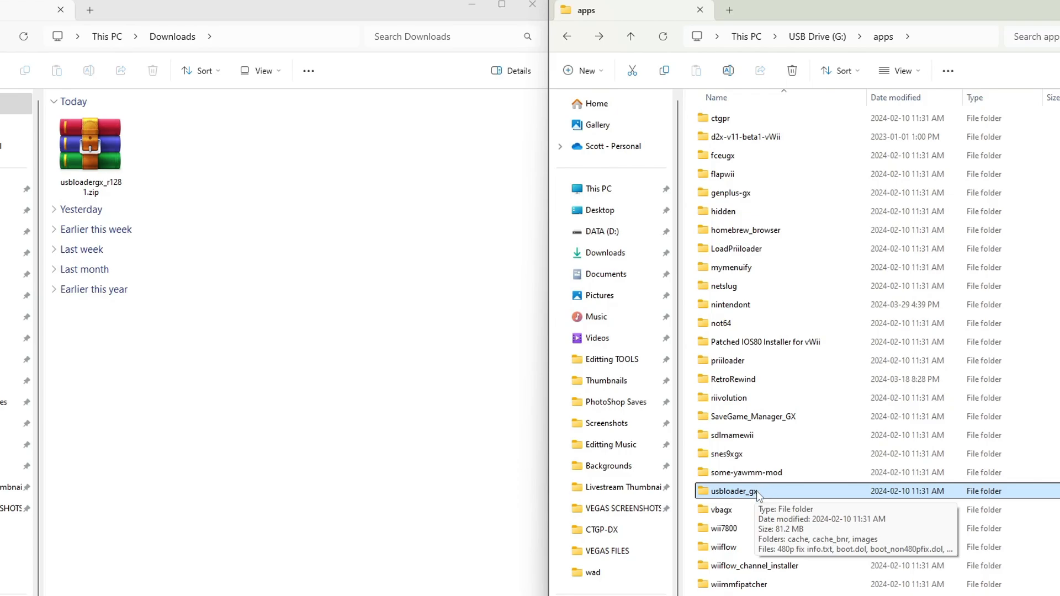
Open G:\apps\usbloader_gx to inspect its cache, boot.dol and config files
double_click(733, 491)
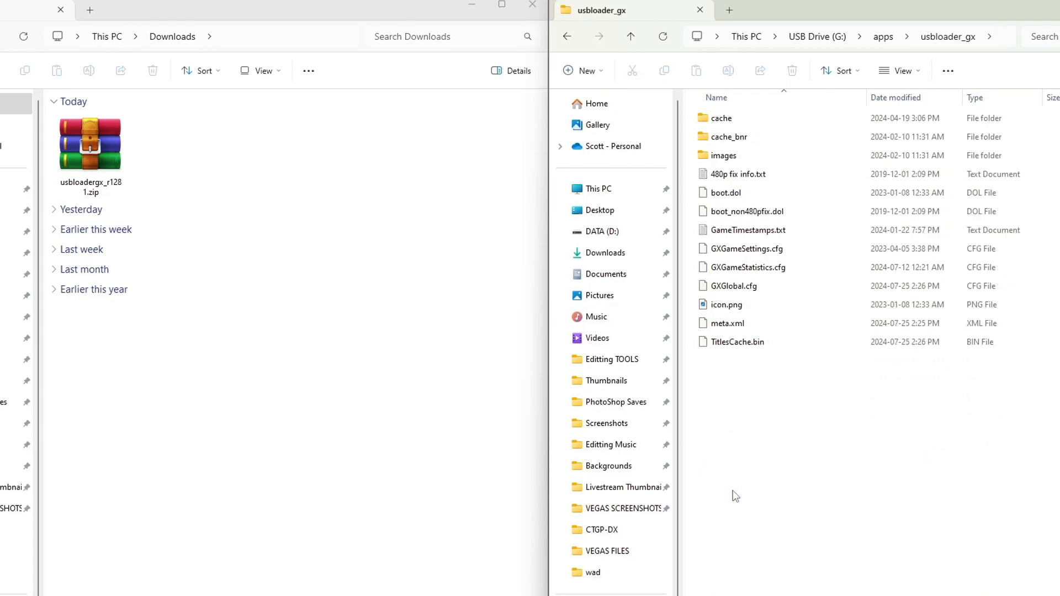
mouse_move(725, 156)
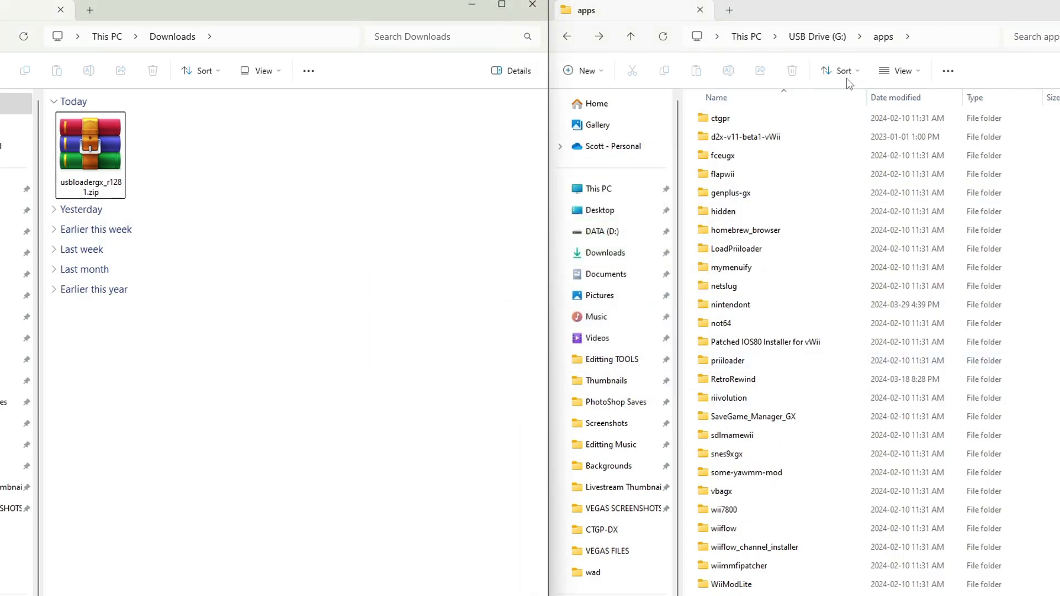
Copy usbloadergx_r1281.zip's apps folder onto G:, then delete the zip from Downloads
left_click(630, 37)
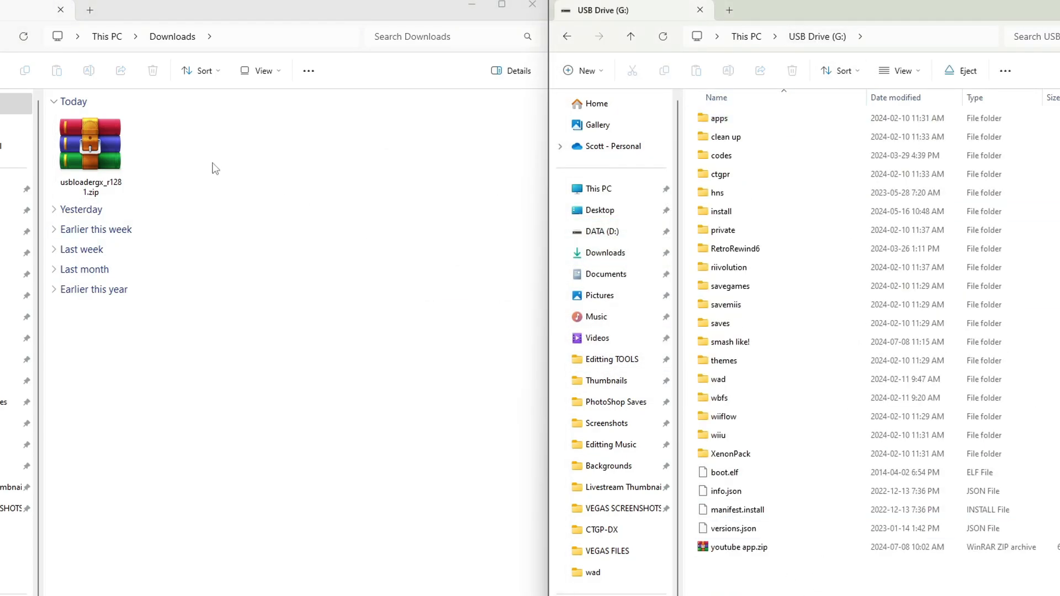
double_click(90, 144)
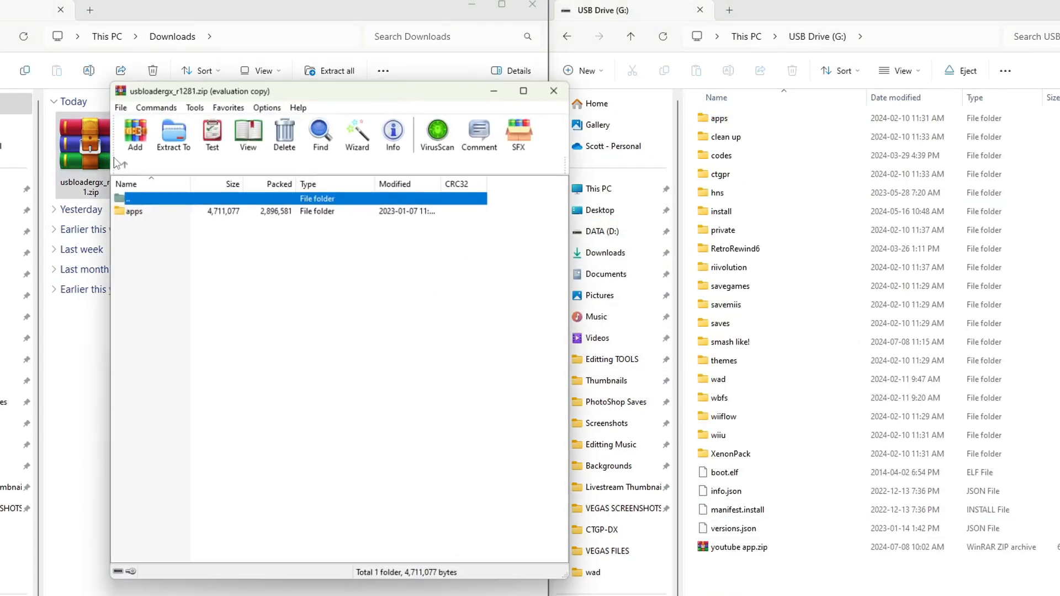
left_click(133, 210)
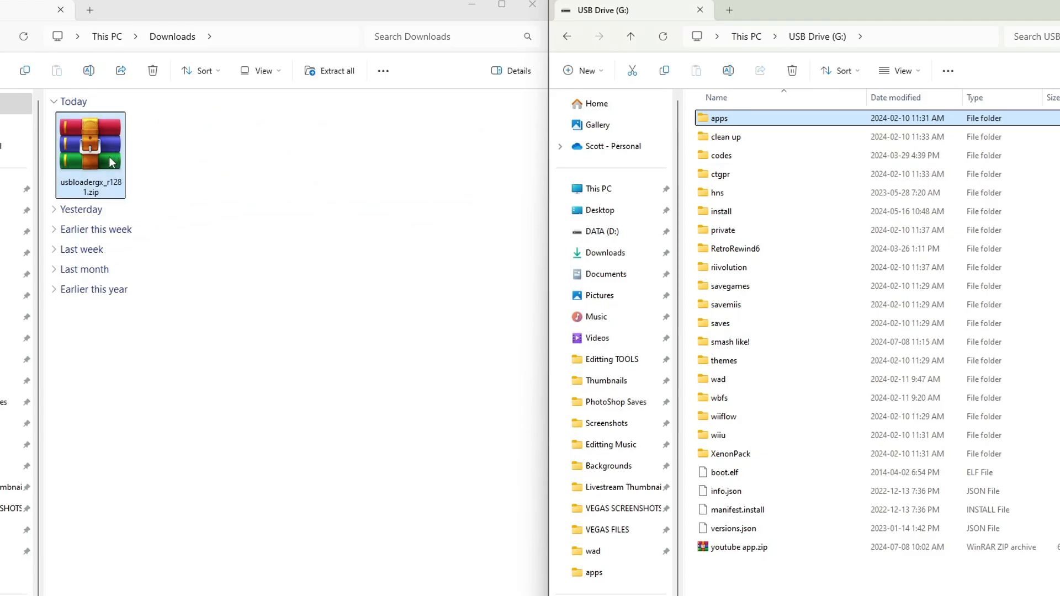
left_click(68, 101)
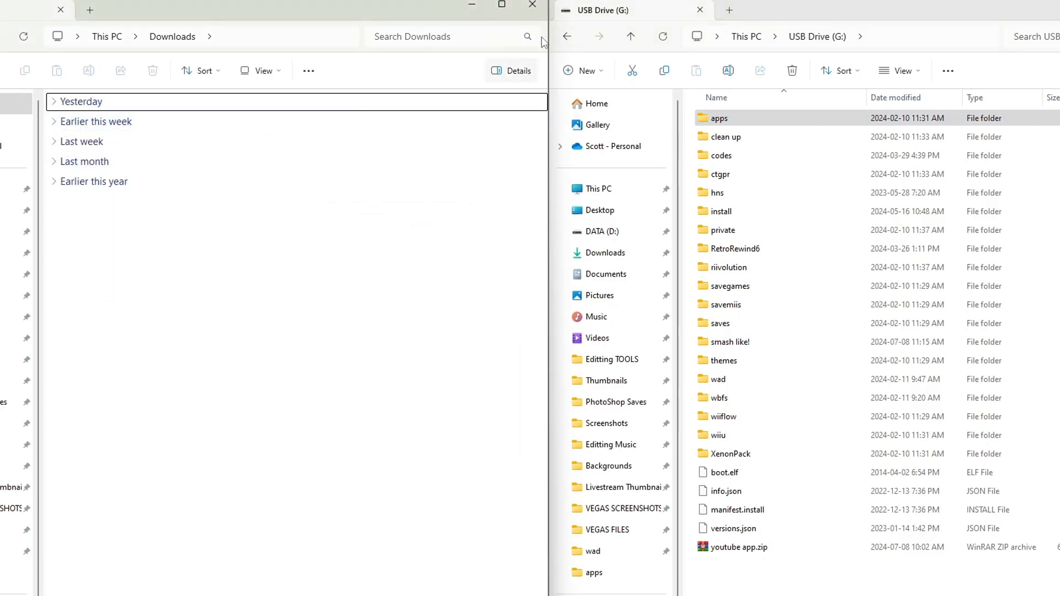
mouse_move(439, 244)
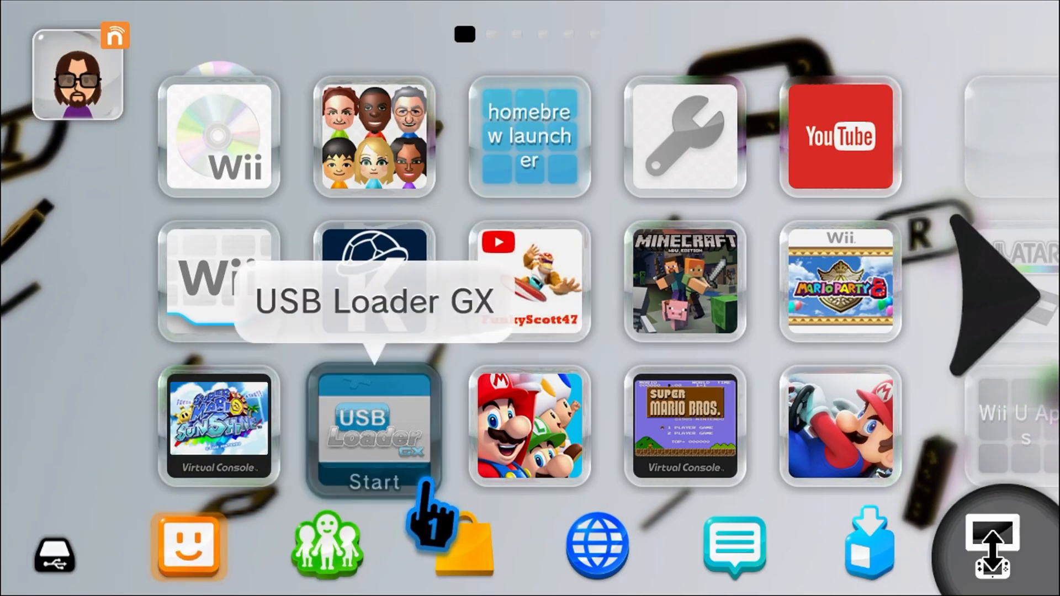
mouse_move(243, 291)
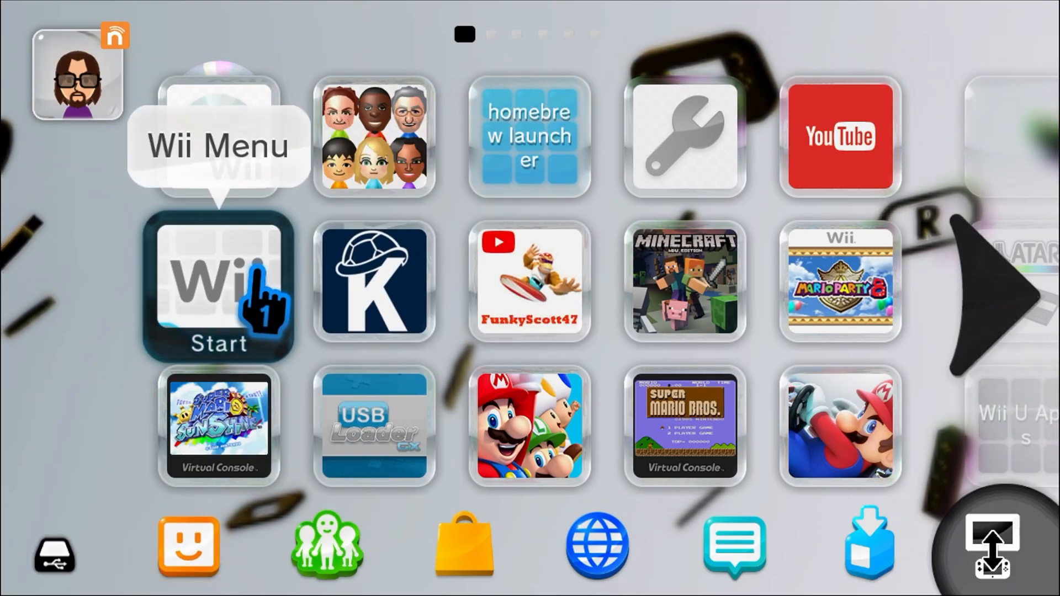
Start the vWii Wii Menu on the TV and view The Shrek Channel in Channels
left_click(217, 284)
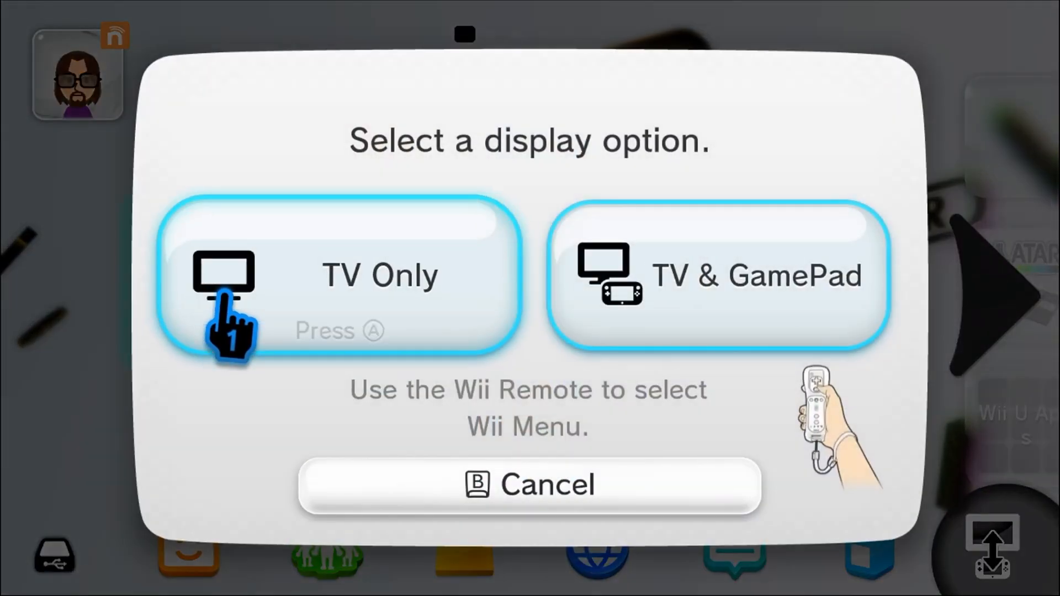
left_click(338, 275)
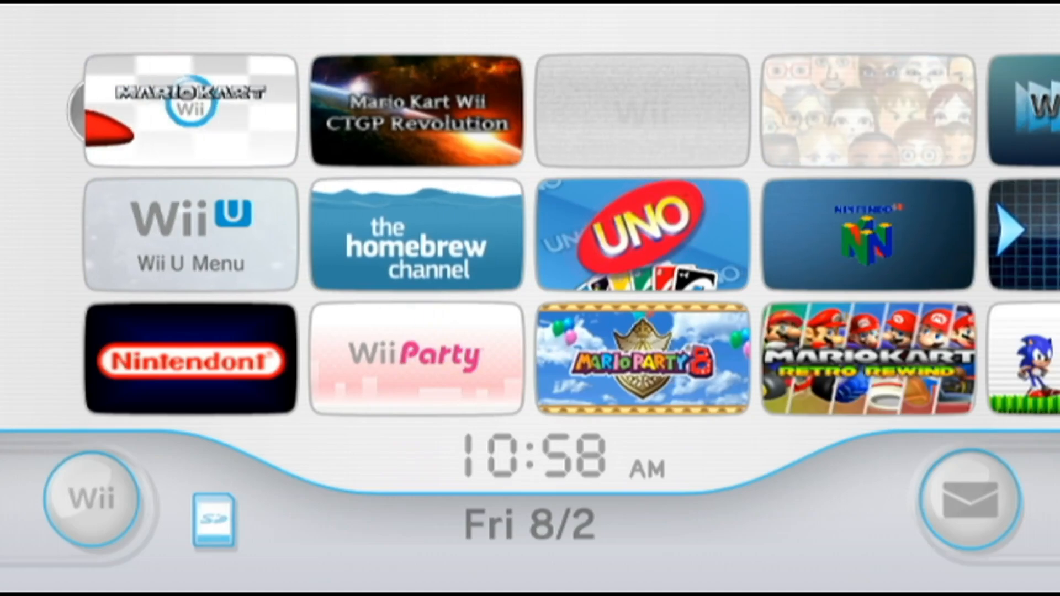
mouse_move(486, 254)
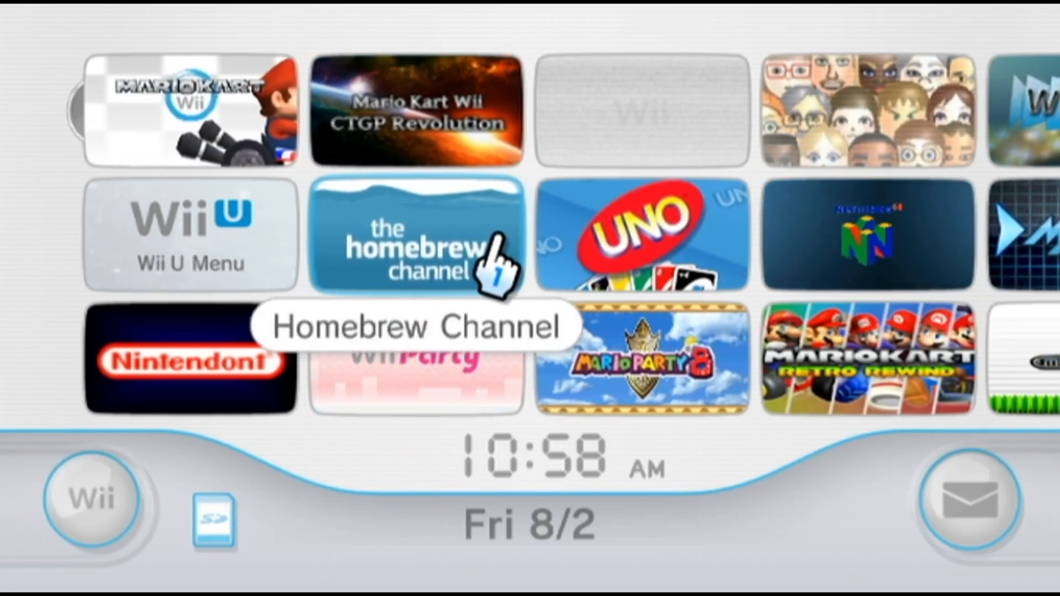
mouse_move(324, 554)
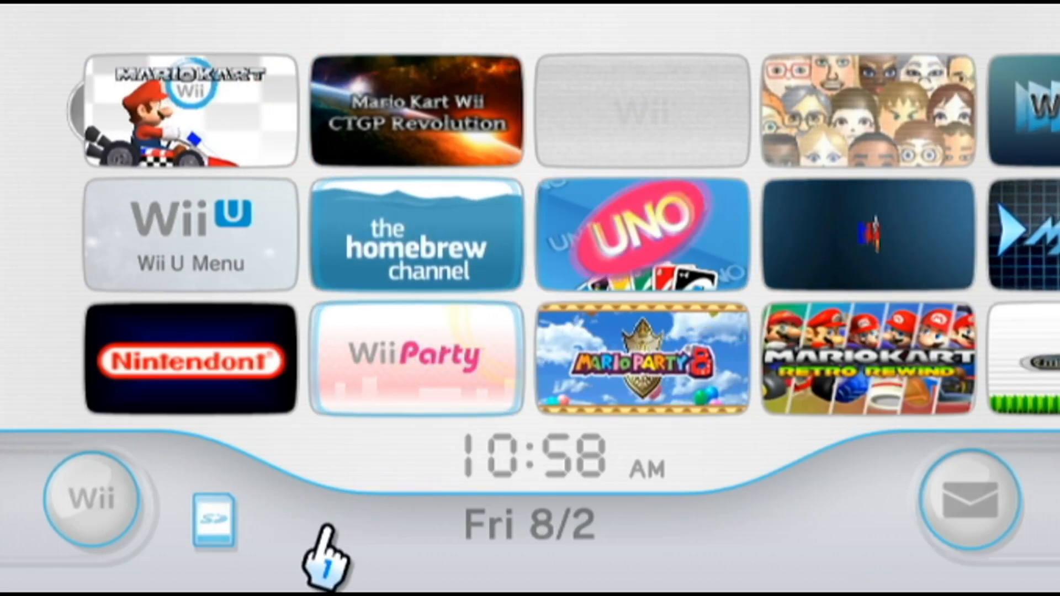
left_click(214, 520)
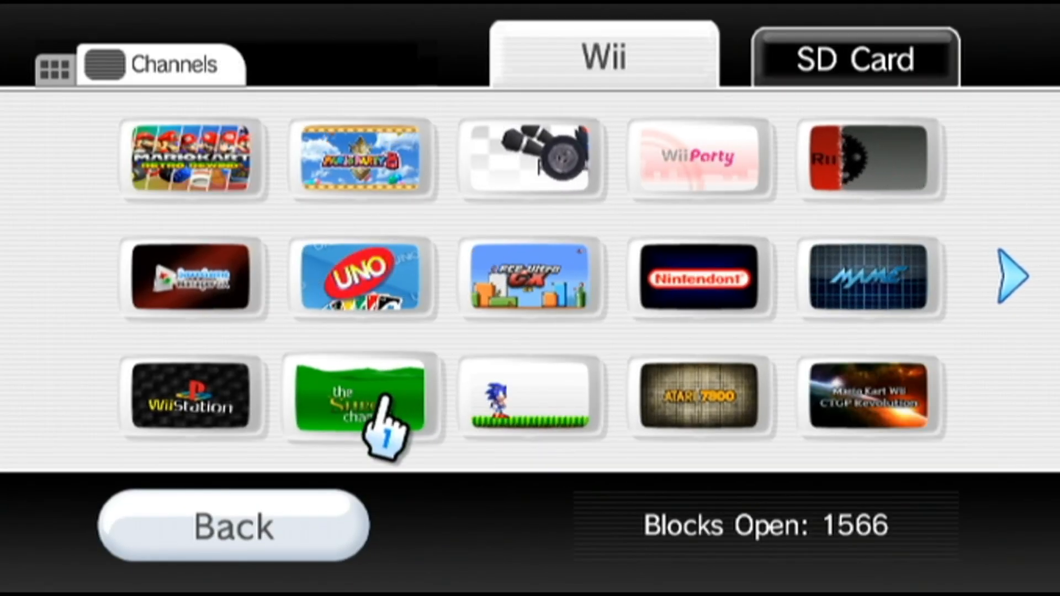
left_click(363, 398)
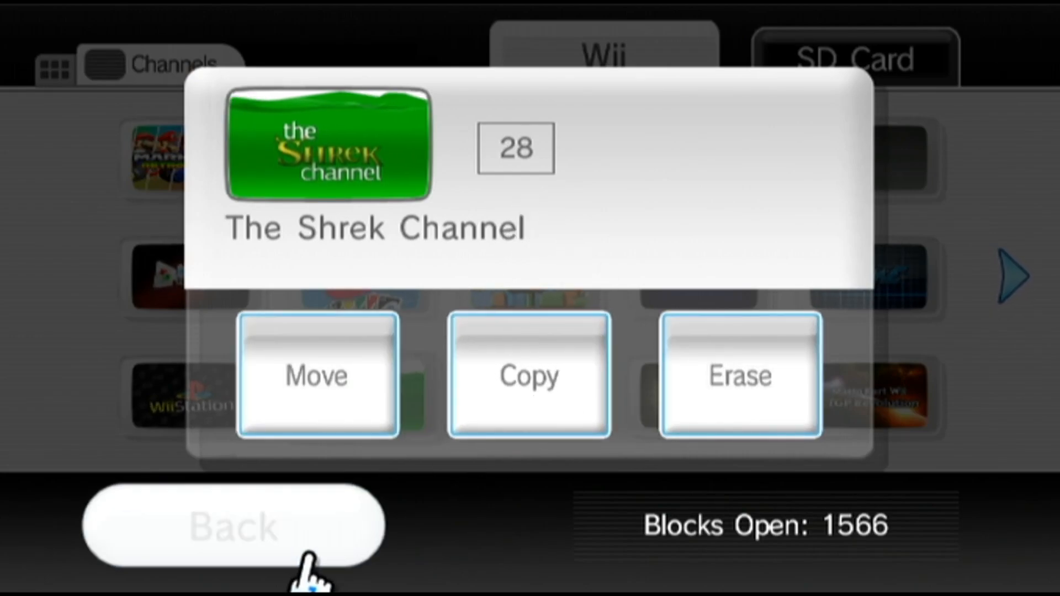
left_click(233, 529)
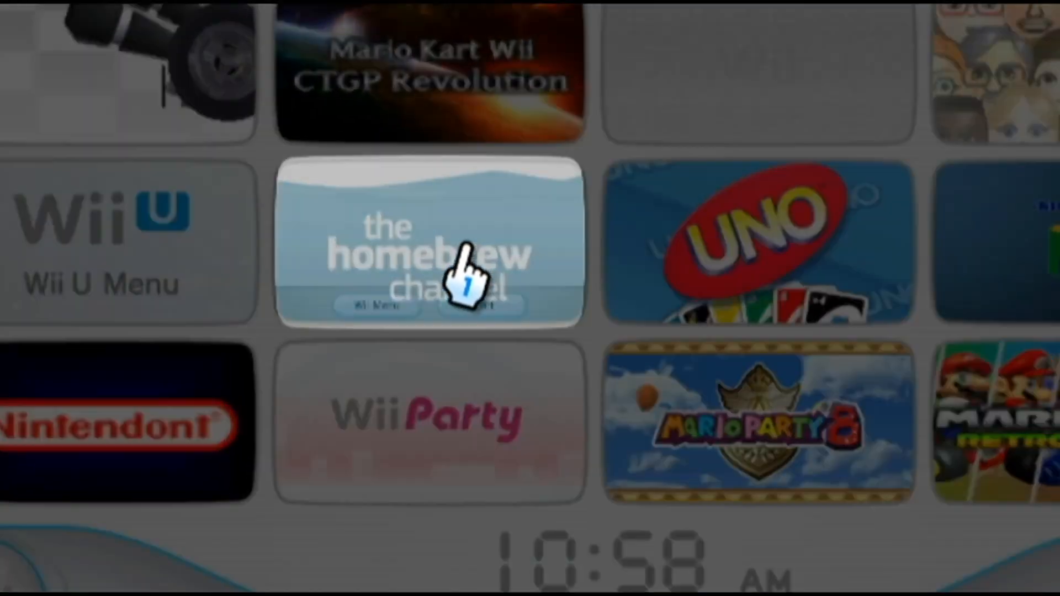
Start the Homebrew Channel and load YAWM ModMii Edition from its last app page
left_click(429, 244)
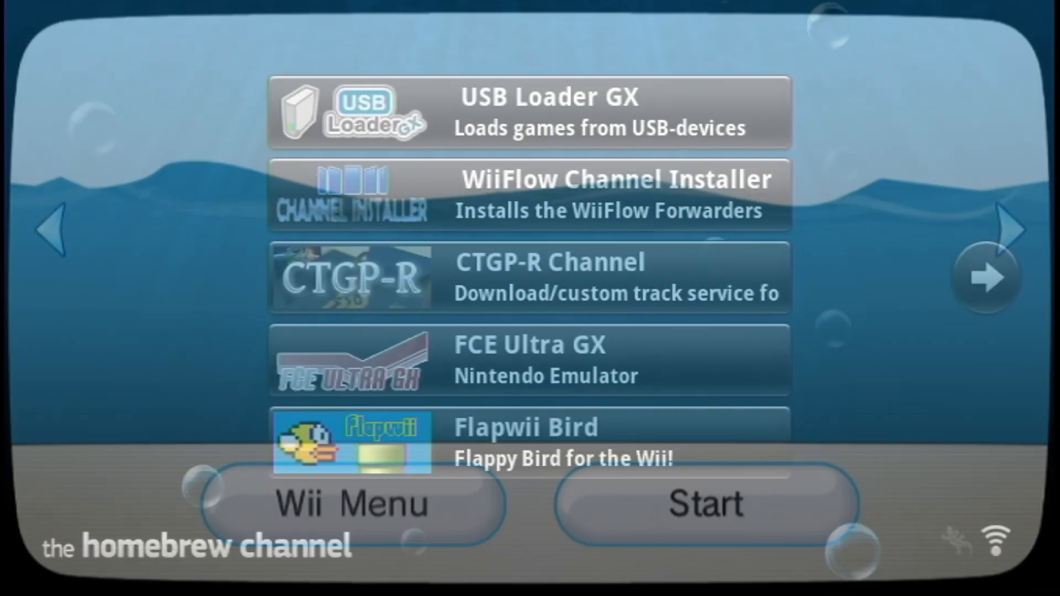
left_click(985, 278)
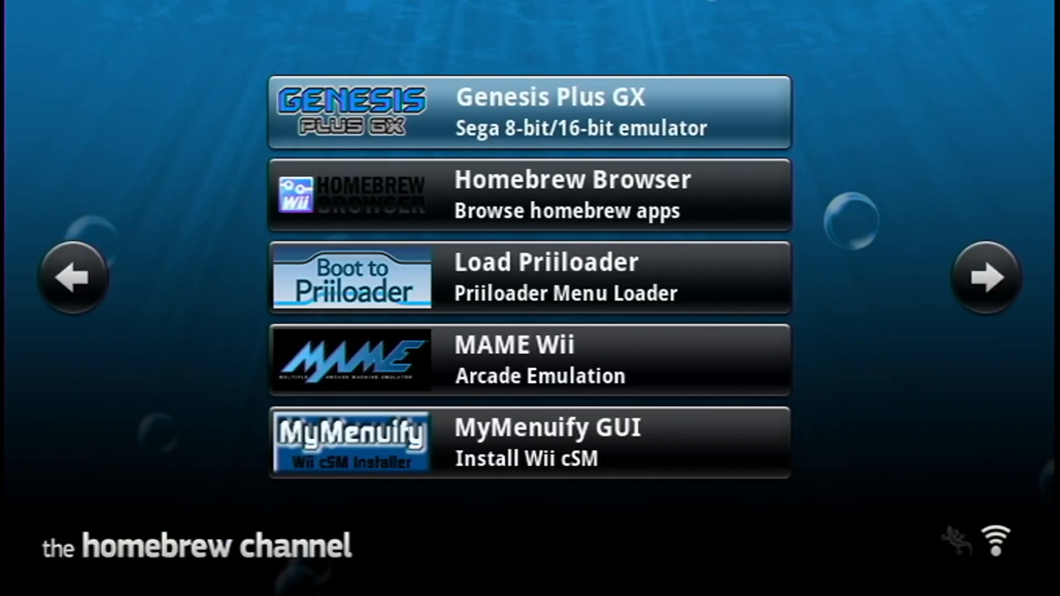
left_click(985, 278)
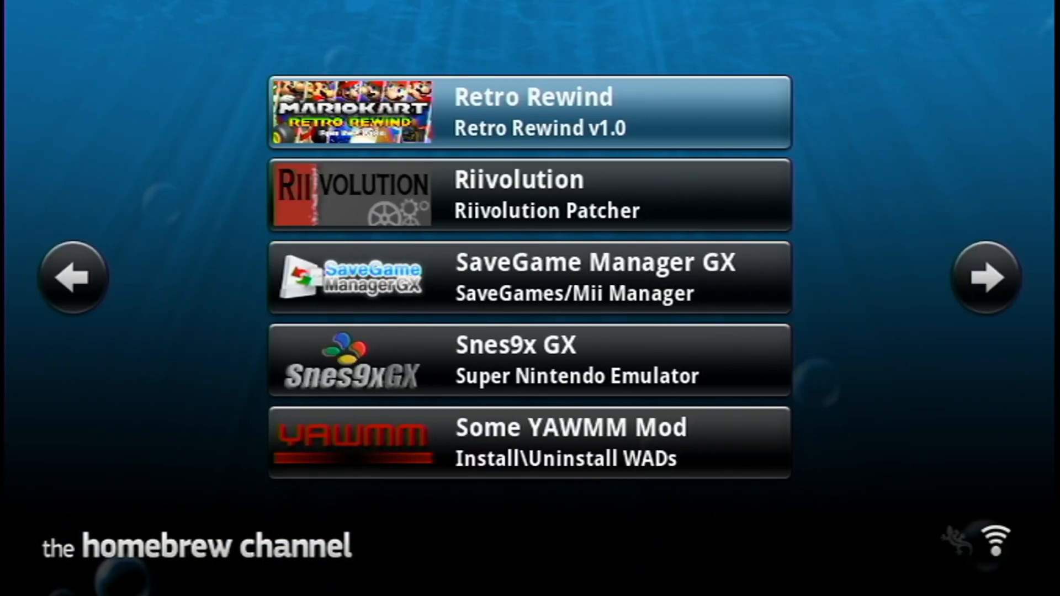
left_click(985, 279)
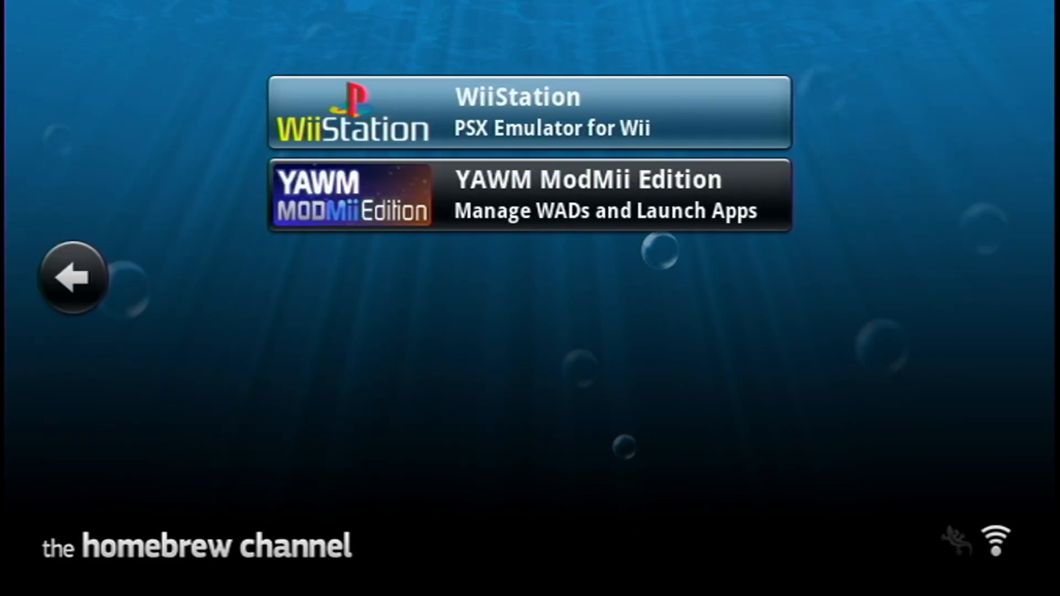
left_click(529, 195)
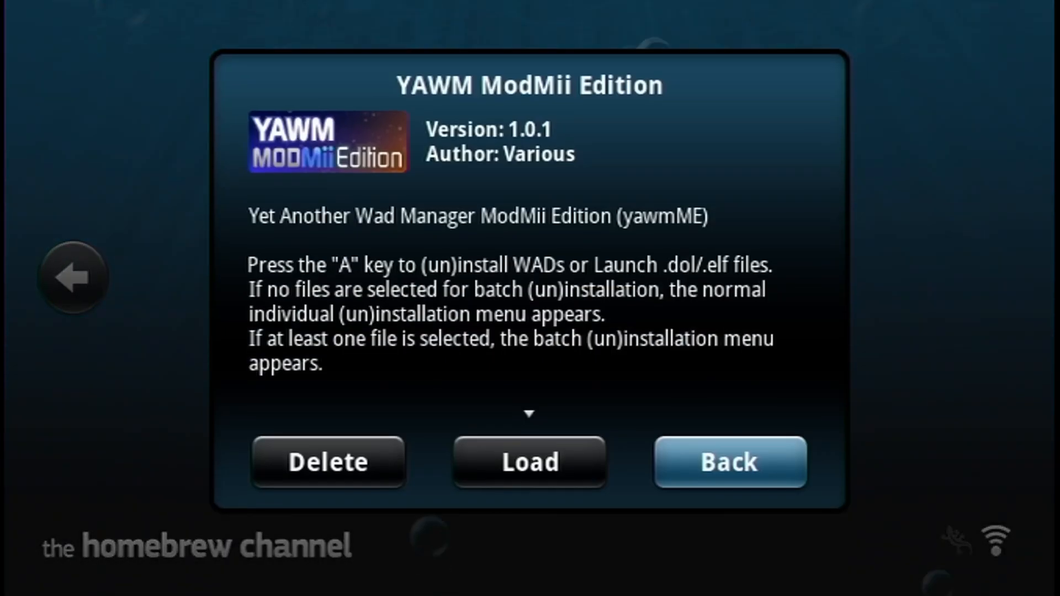
left_click(529, 462)
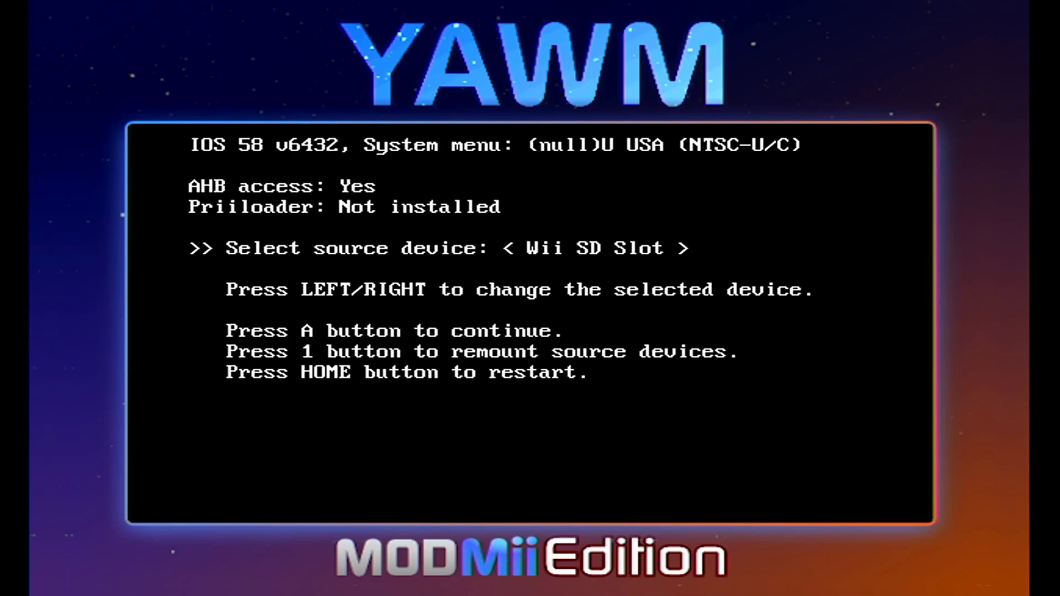
Install the USB Loader GX forwarder WAD from the SD card's wad folder
key("a")
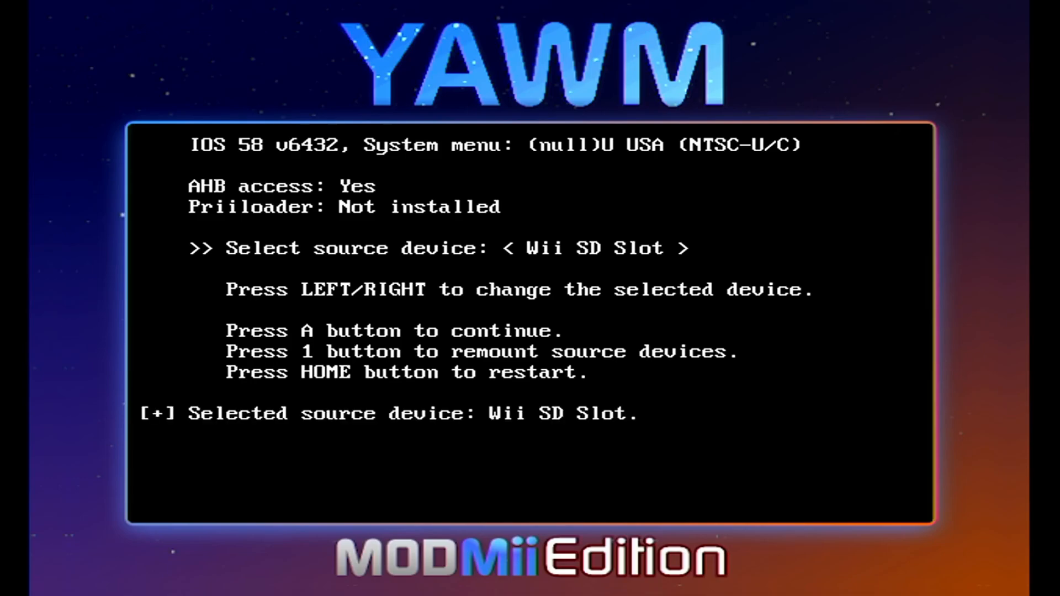
key("a")
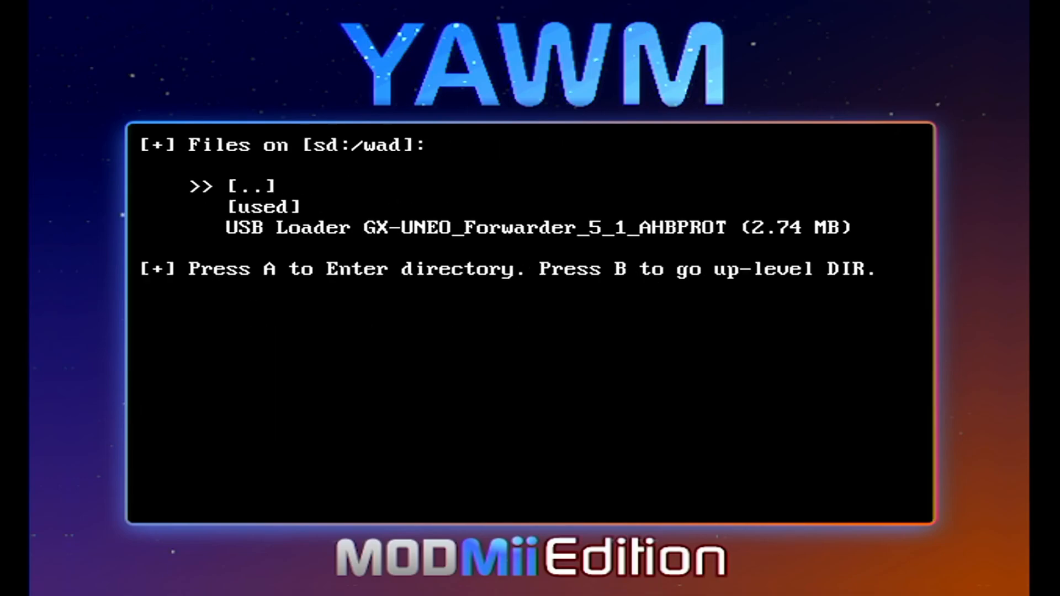
key("Down")
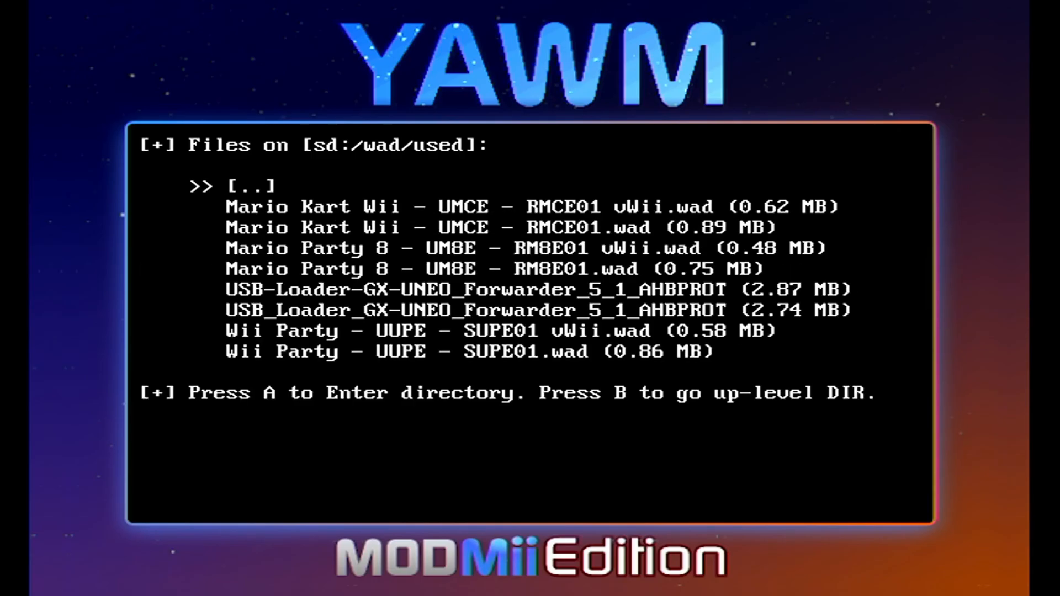
key("b")
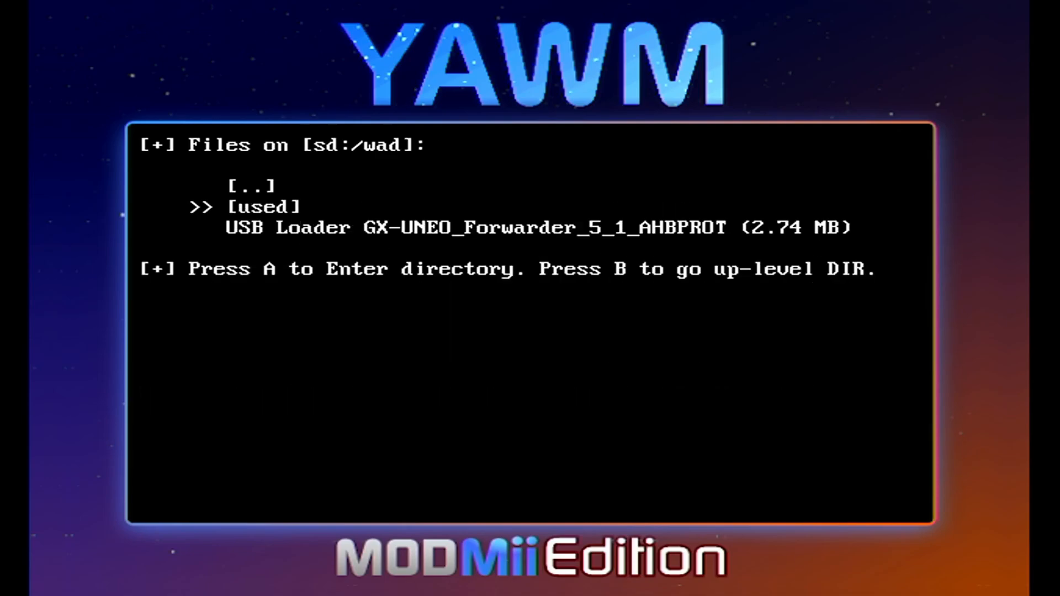
key("down")
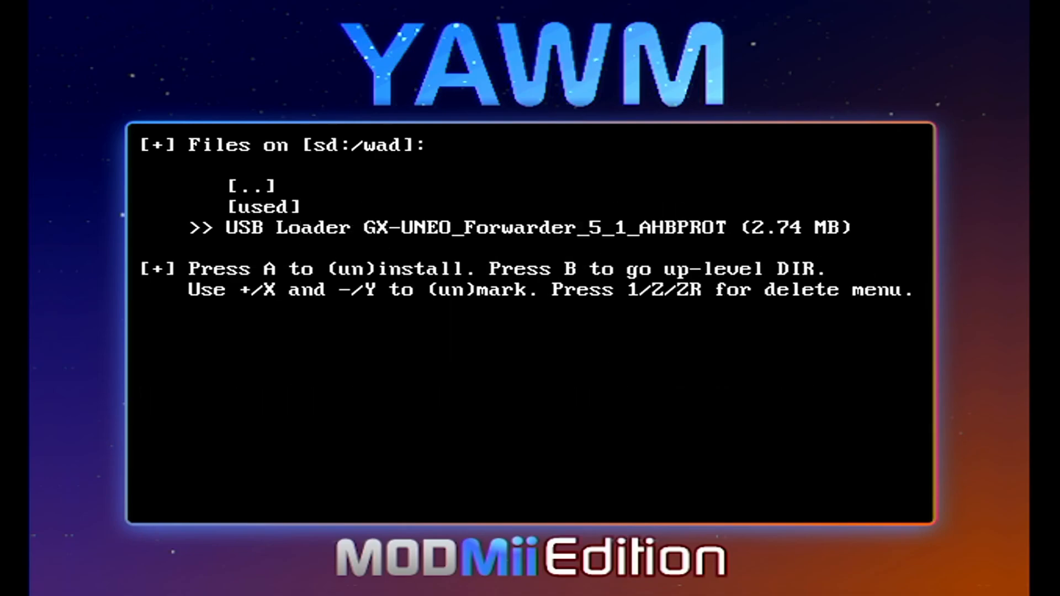
key("a")
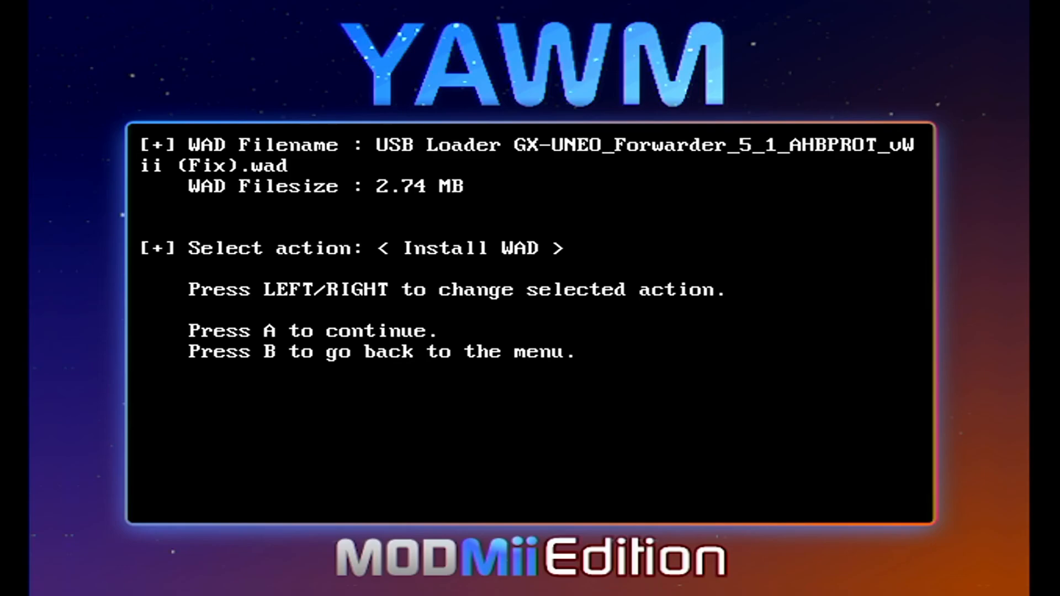
key("a")
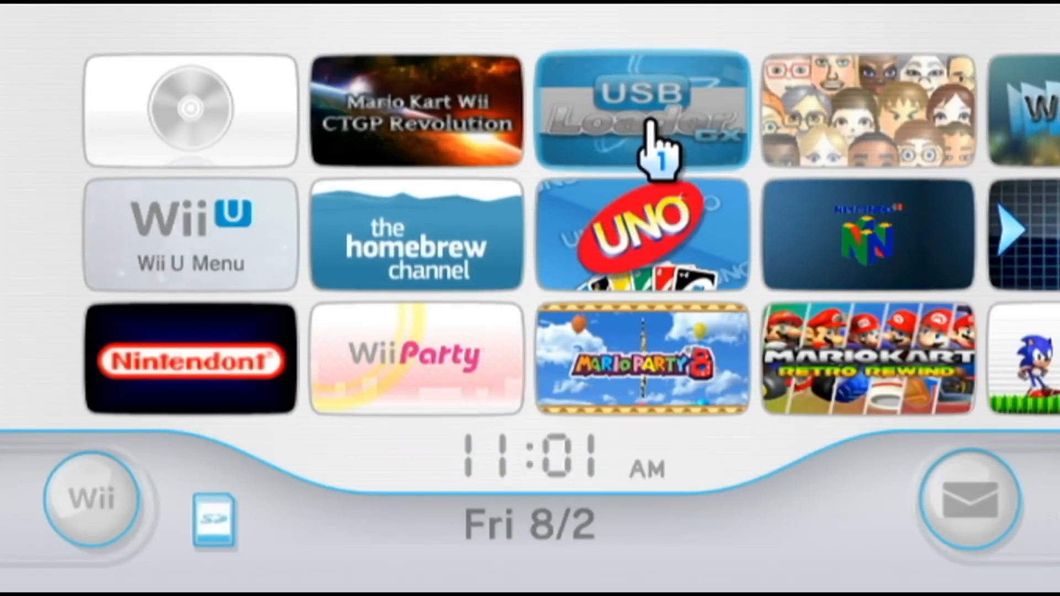
Start the USB Loader GX channel twice, returning to the Wii Menu in between
left_click(641, 110)
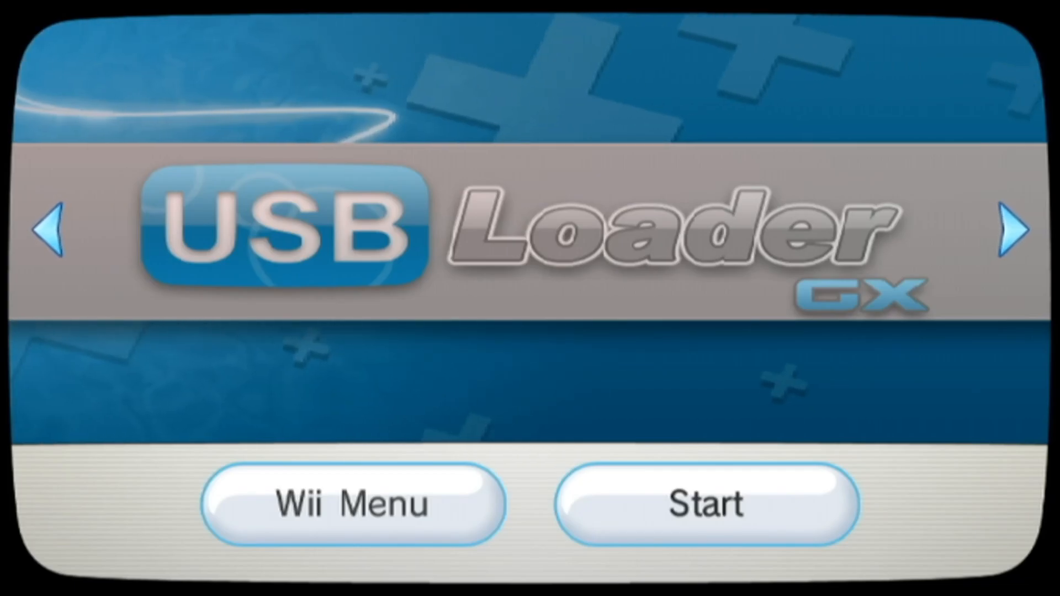
left_click(704, 503)
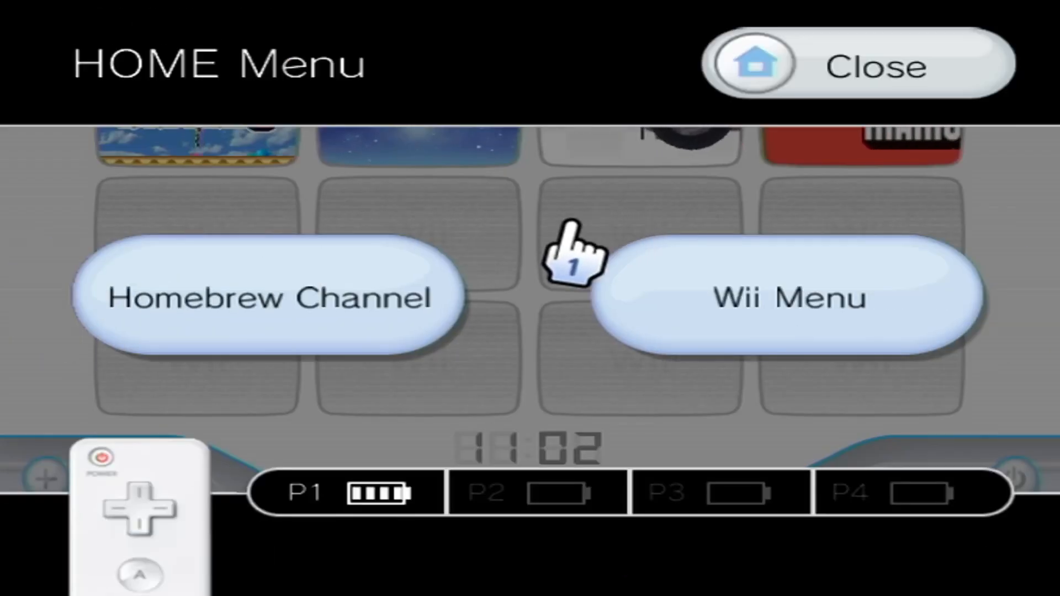
left_click(787, 297)
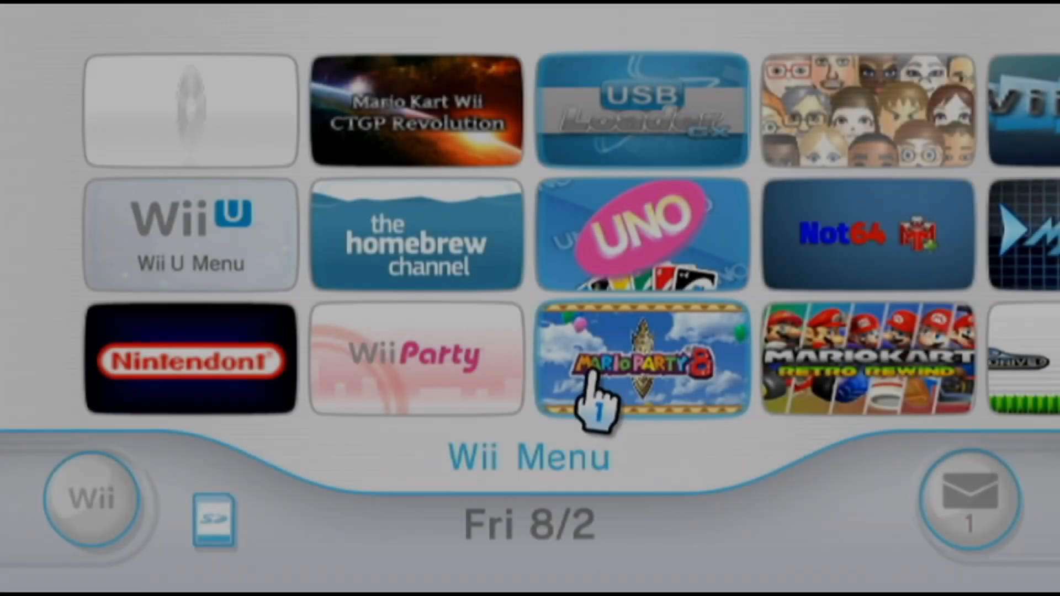
mouse_move(632, 64)
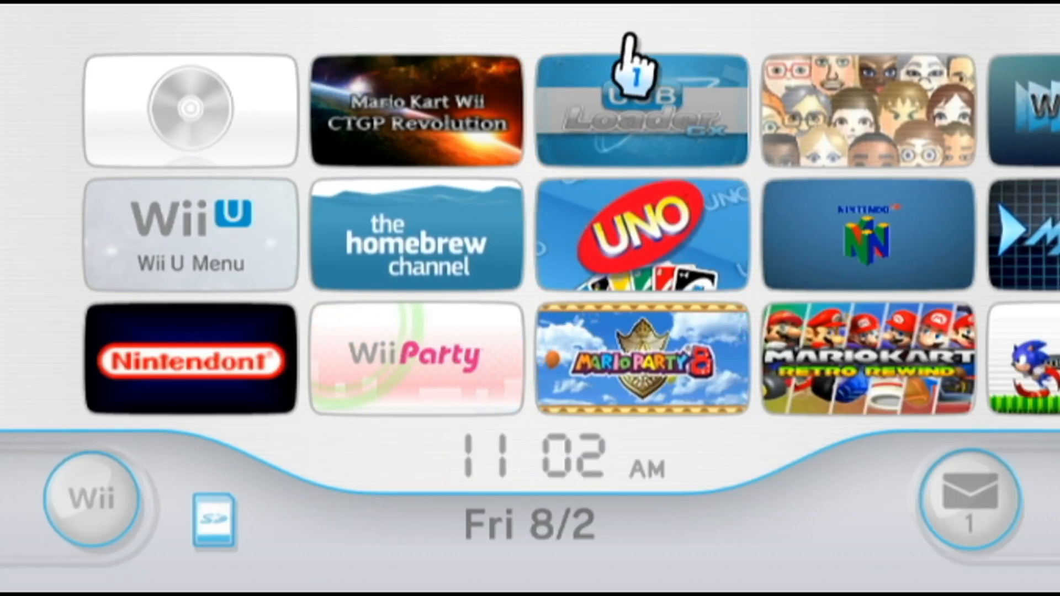
left_click(641, 110)
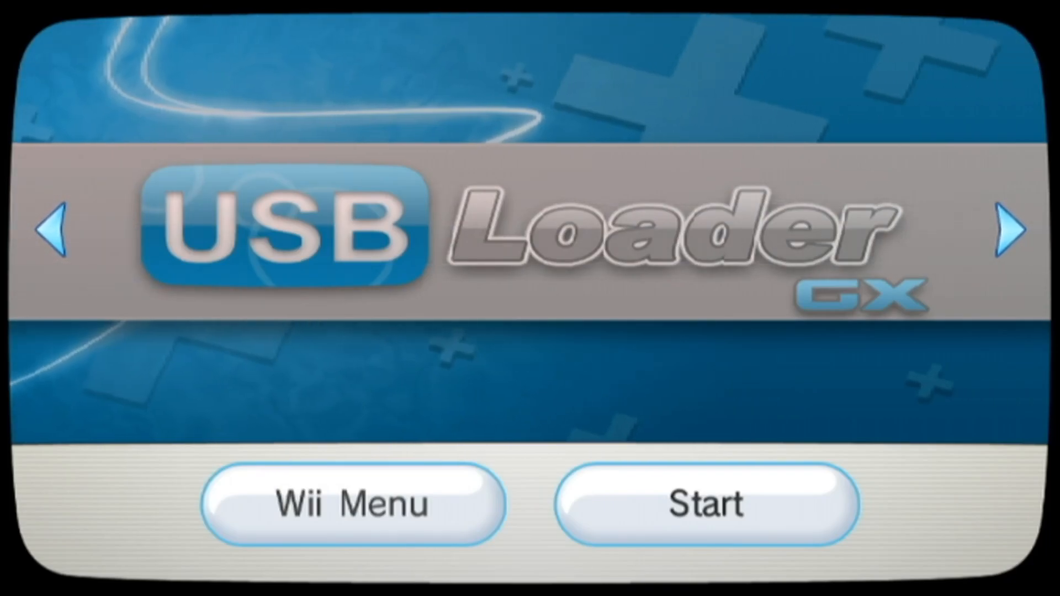
left_click(705, 503)
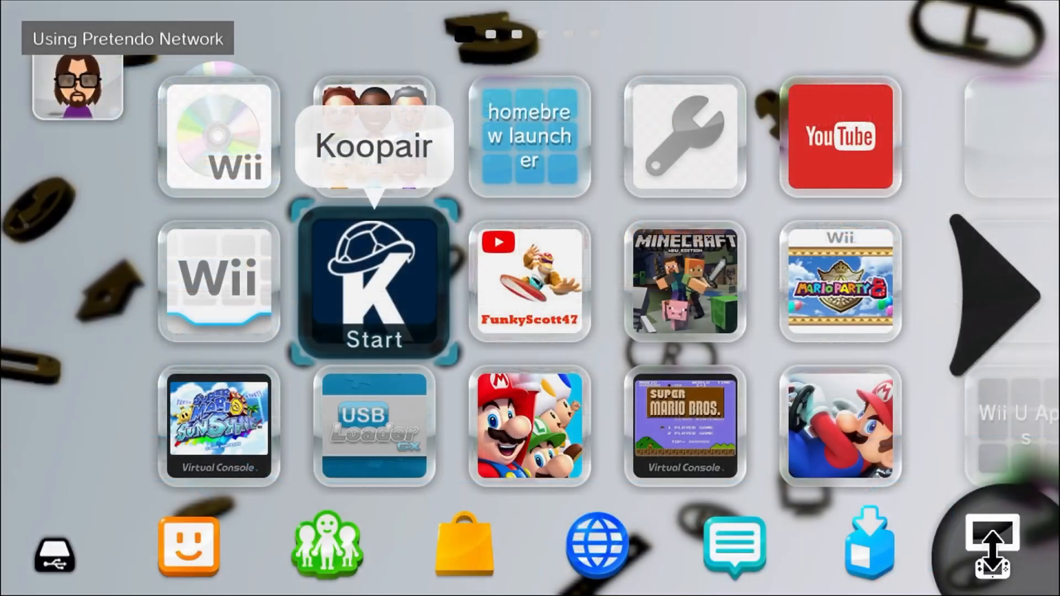
Launch the USB Loader GX forwarder tile from the Wii U Menu to reach its game library
left_click(374, 426)
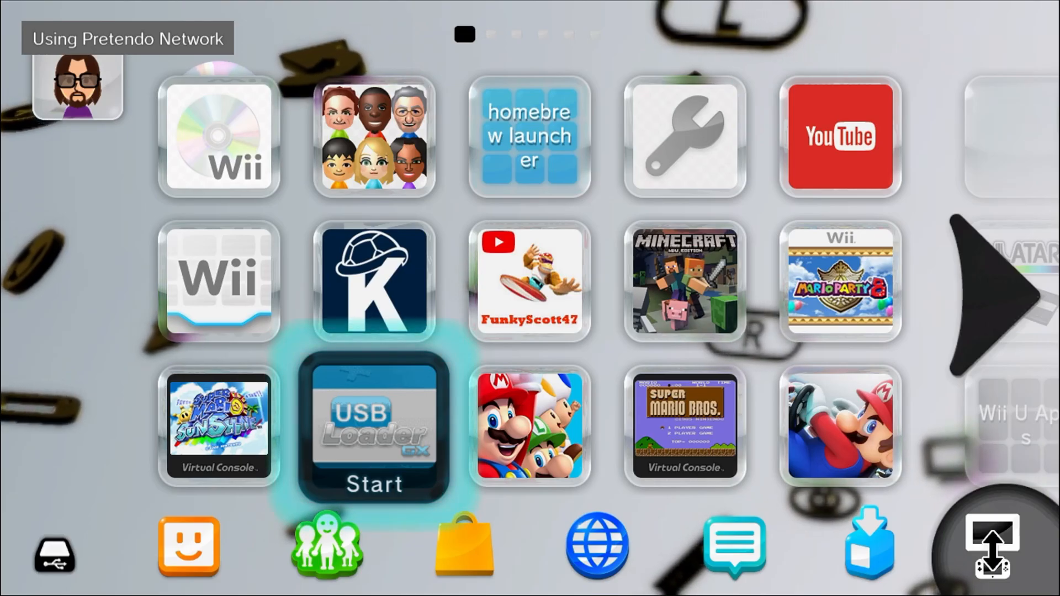
left_click(374, 425)
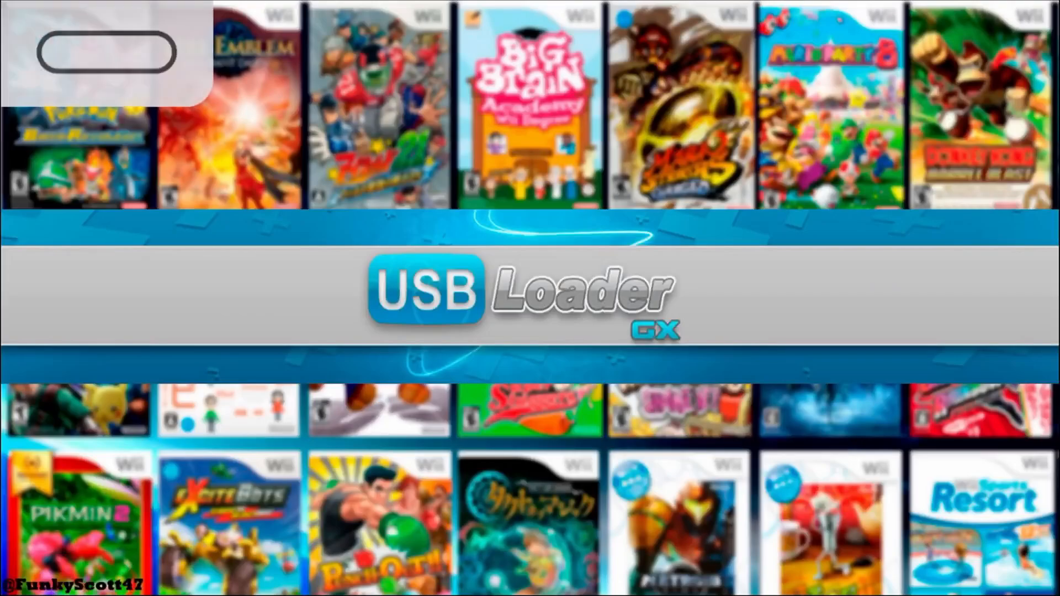